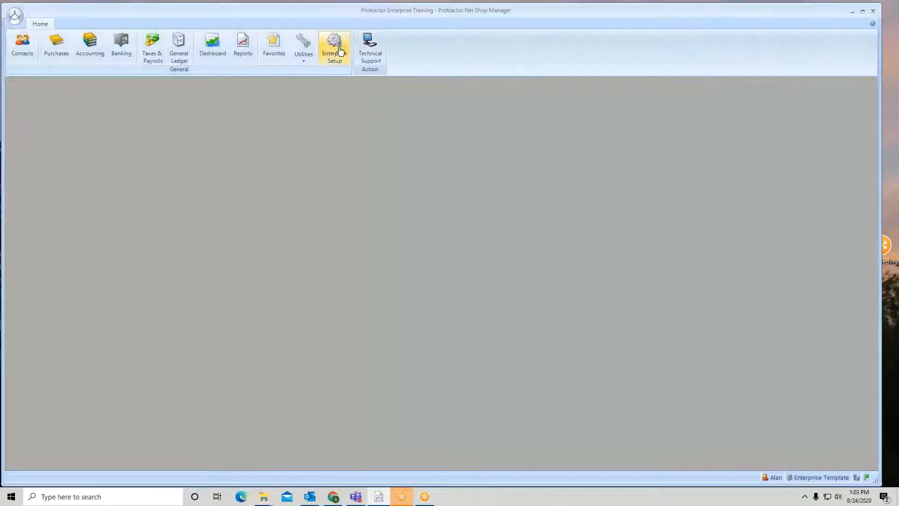
- From Enterprise Setup, filter the list by 'inv' and go to Inventory Materials
{"action": "left_click", "coordinate": [335, 47]}
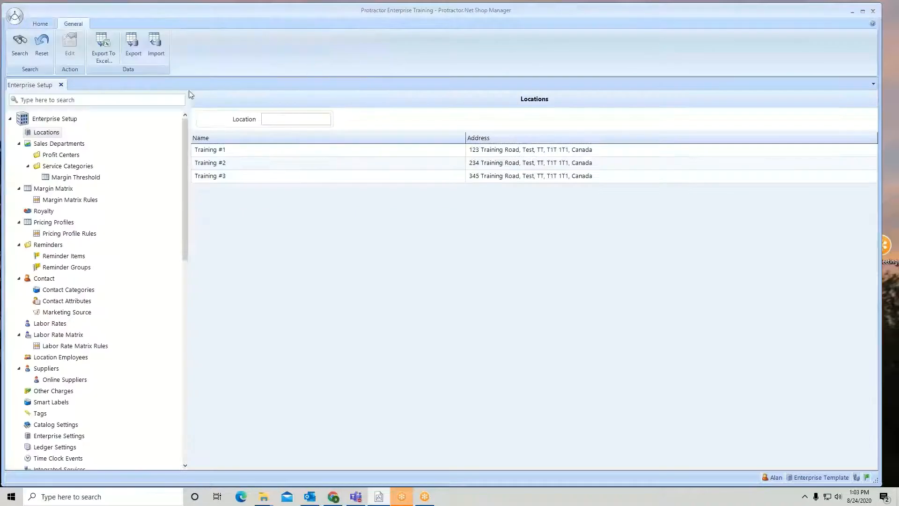
{"action": "left_click", "coordinate": [97, 99]}
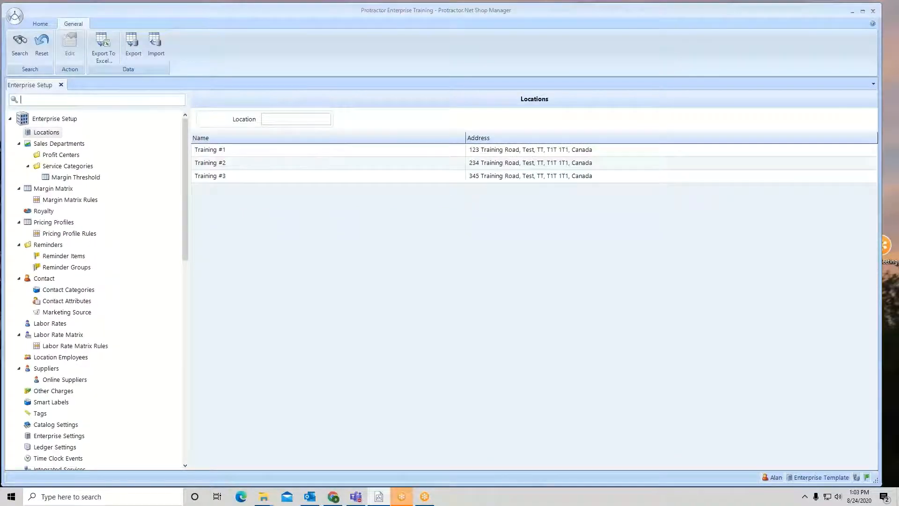
{"action": "type", "text": "inv"}
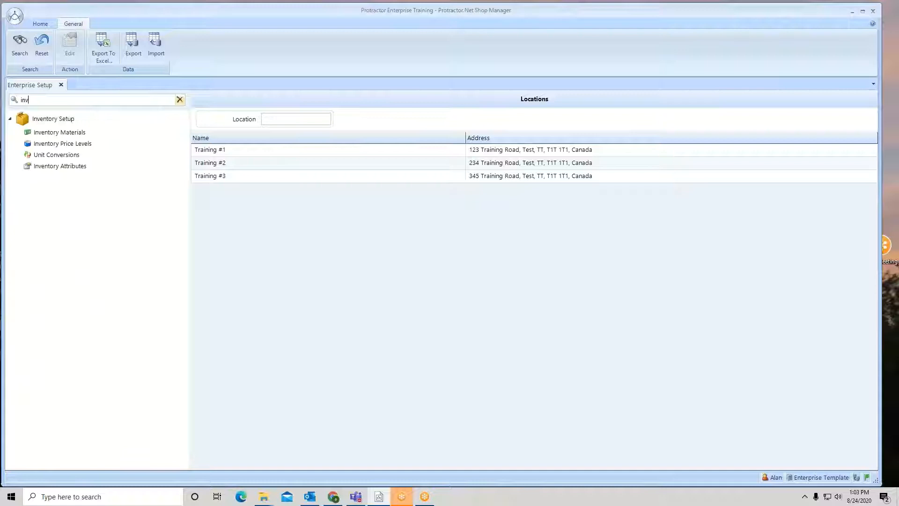
{"action": "left_click", "coordinate": [59, 133]}
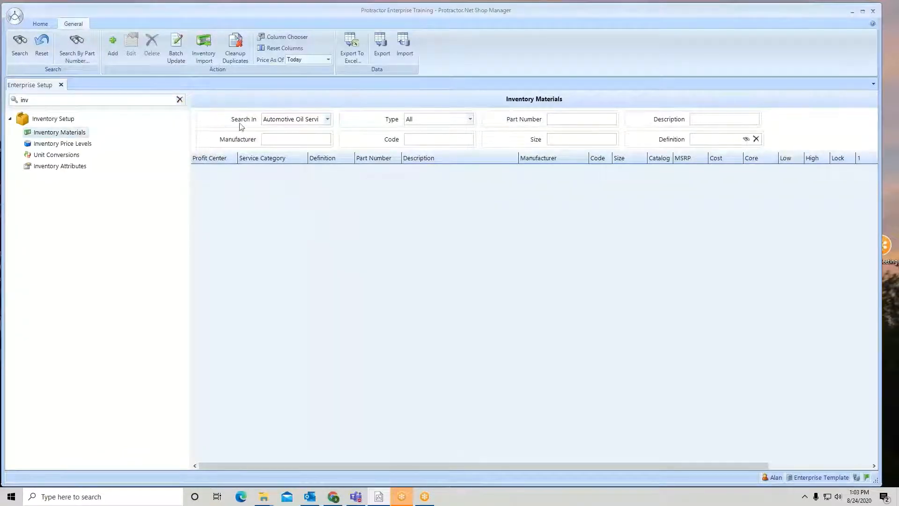
- Search in Oil, Lube & Maintenance with manufacturer set to 'bg'
{"action": "left_click", "coordinate": [328, 119]}
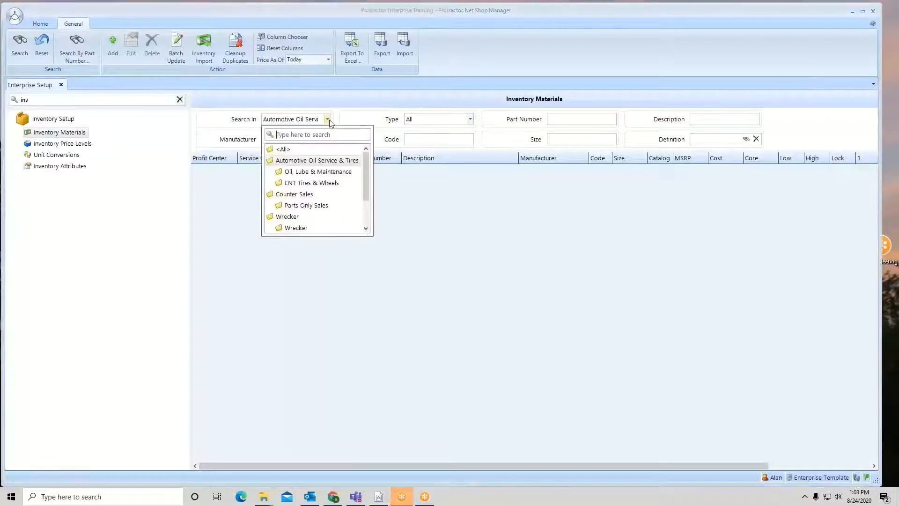
{"action": "left_click", "coordinate": [319, 172]}
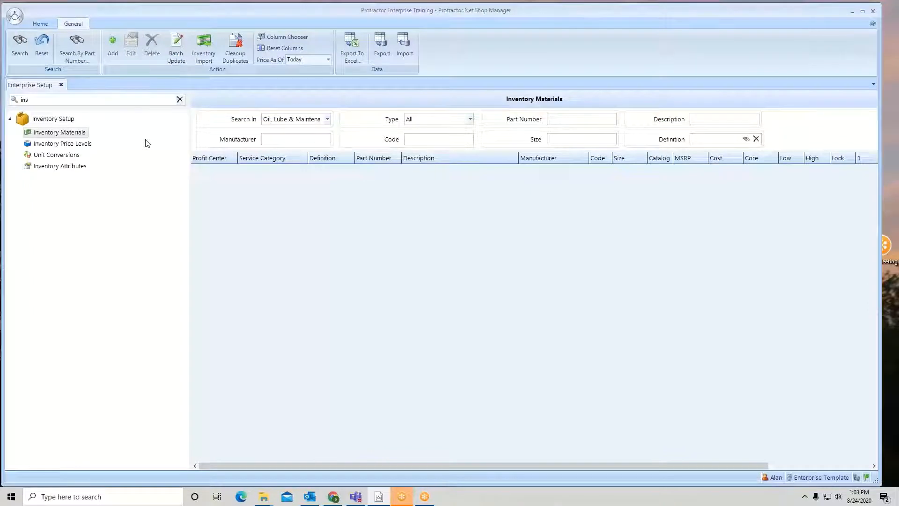
{"action": "left_click", "coordinate": [295, 139]}
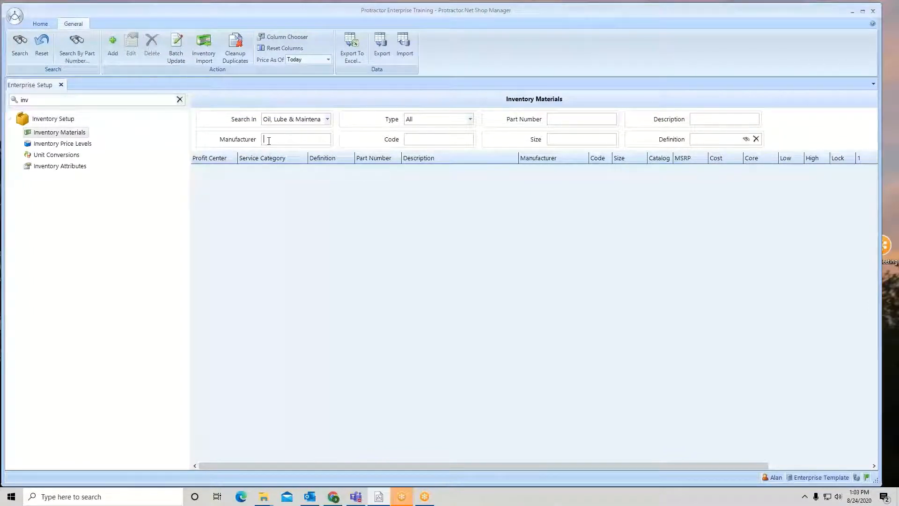
{"action": "type", "text": "bg"}
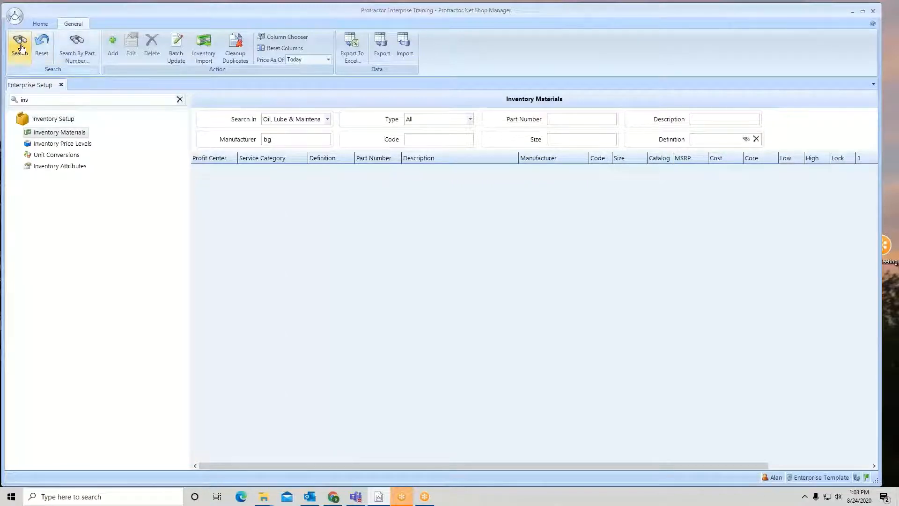
- Run the search and review the returned BG inventory rows with part numbers and prices
{"action": "left_click", "coordinate": [19, 46]}
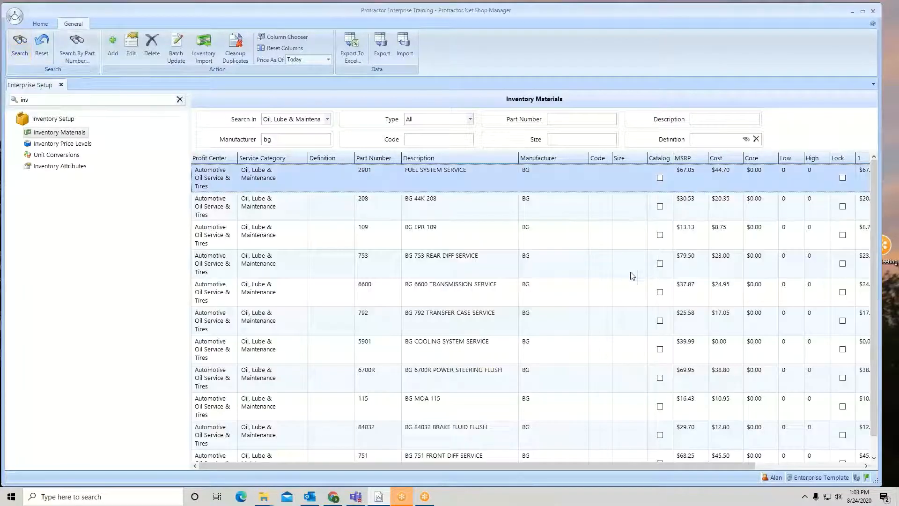
{"action": "mouse_move", "coordinate": [573, 393]}
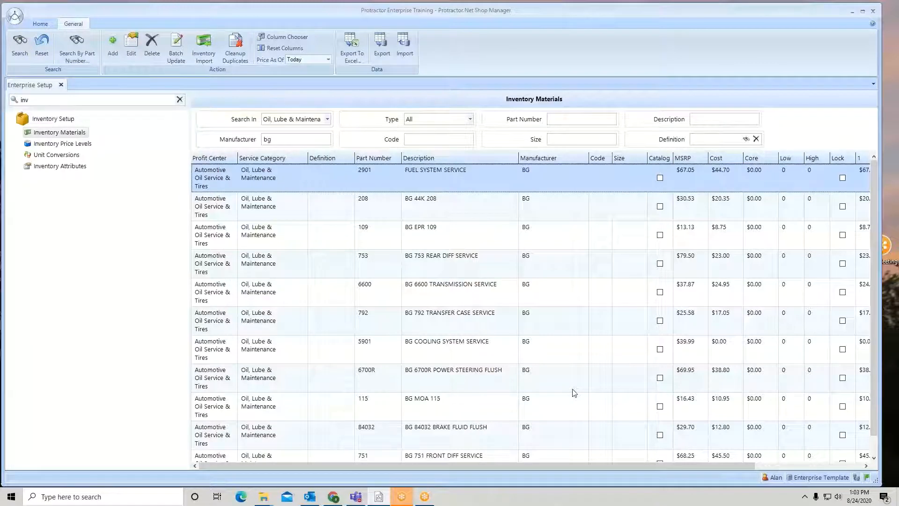
{"action": "mouse_move", "coordinate": [448, 188]}
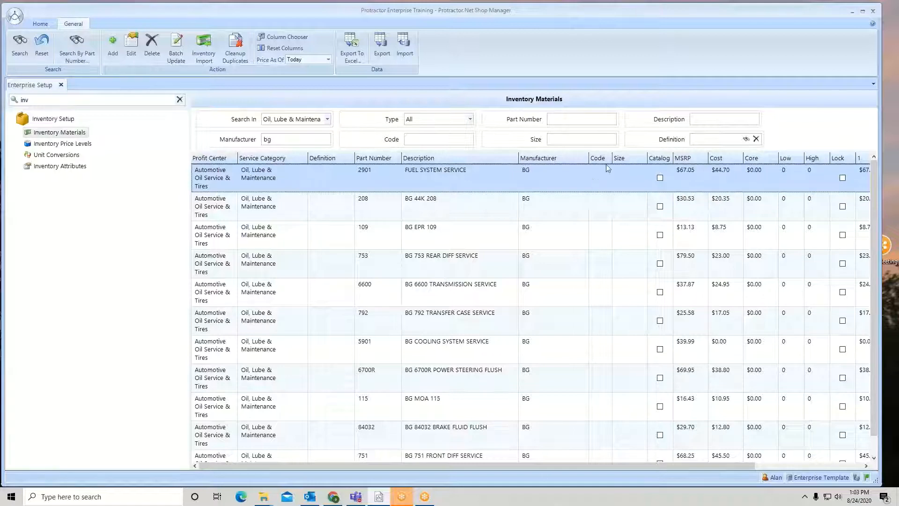
{"action": "mouse_move", "coordinate": [629, 180]}
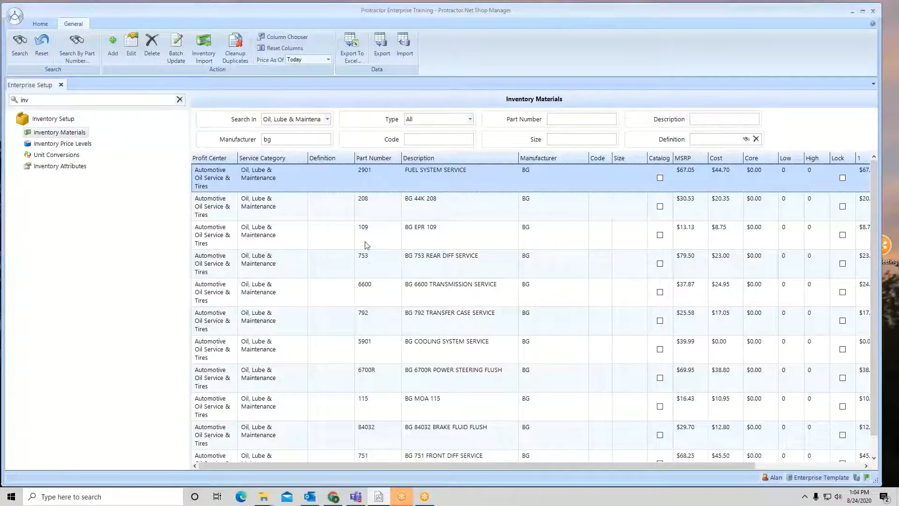
{"action": "mouse_move", "coordinate": [369, 268]}
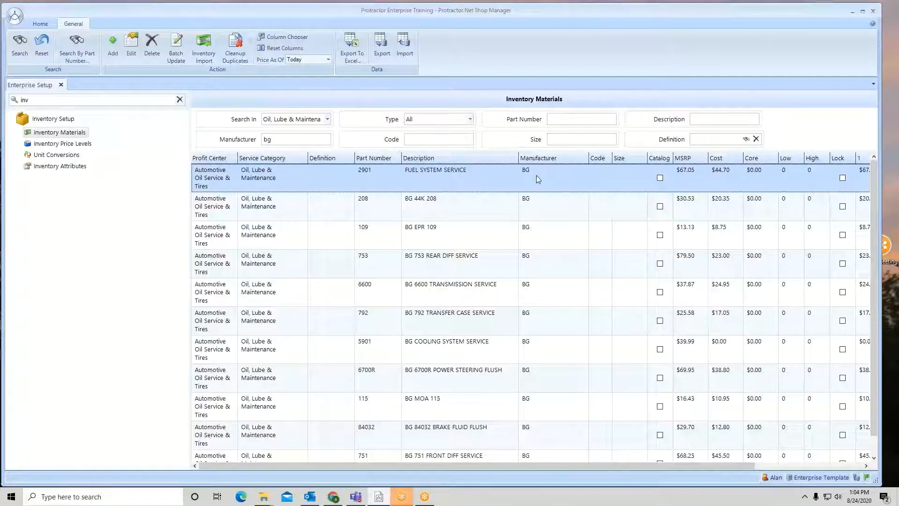
{"action": "mouse_move", "coordinate": [544, 183]}
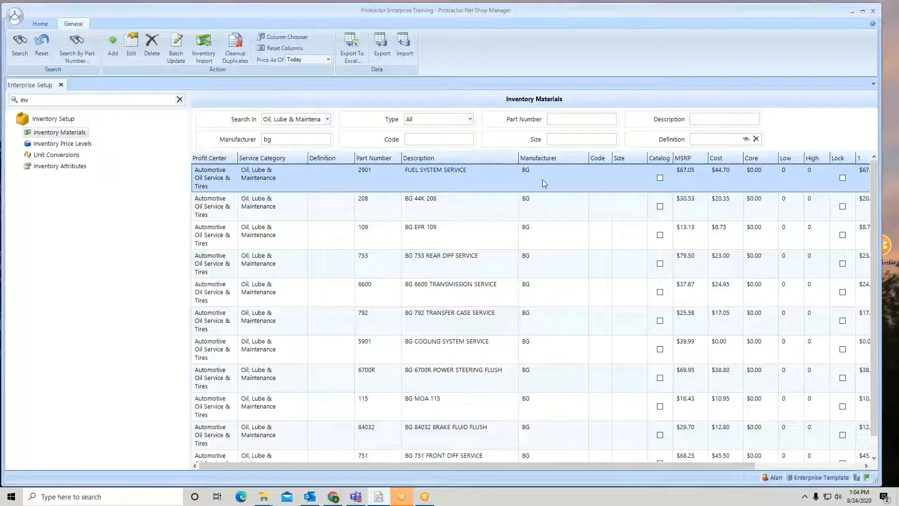
{"action": "scroll", "scroll_direction": "down", "scroll_amount": 3}
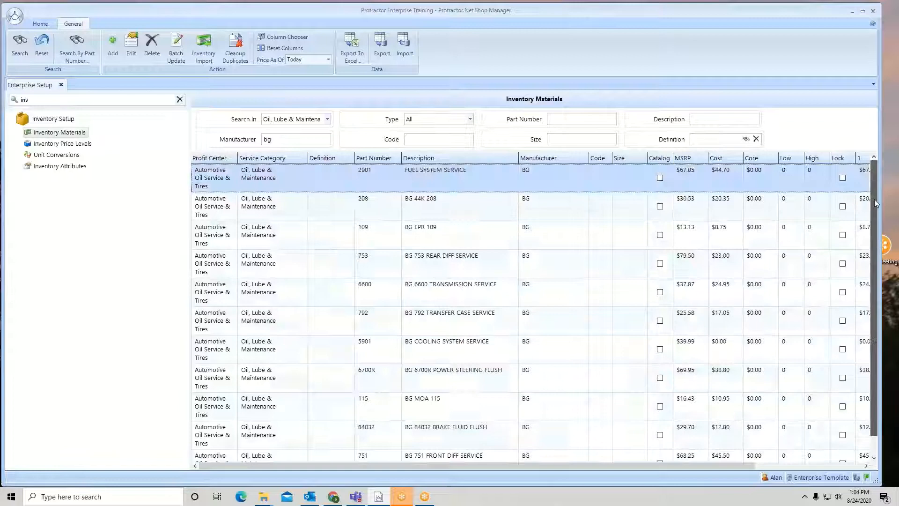
{"action": "mouse_move", "coordinate": [473, 264]}
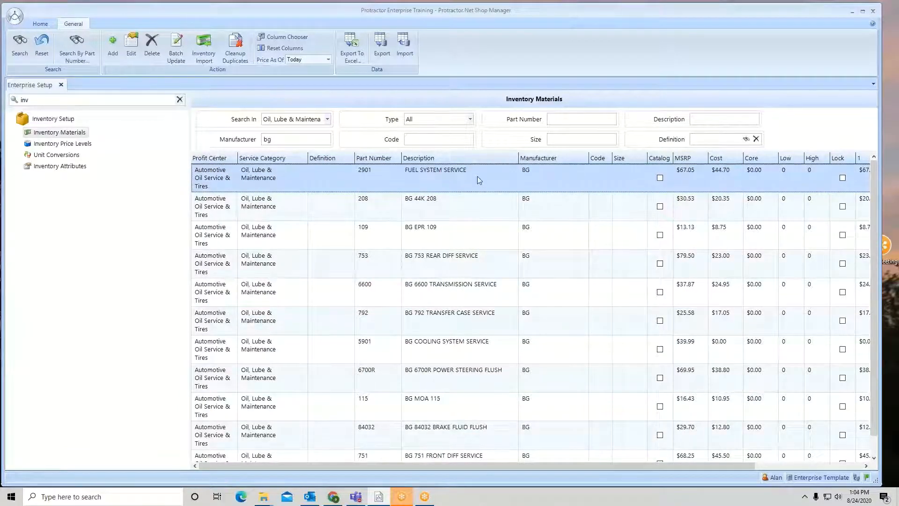
{"action": "mouse_move", "coordinate": [496, 445]}
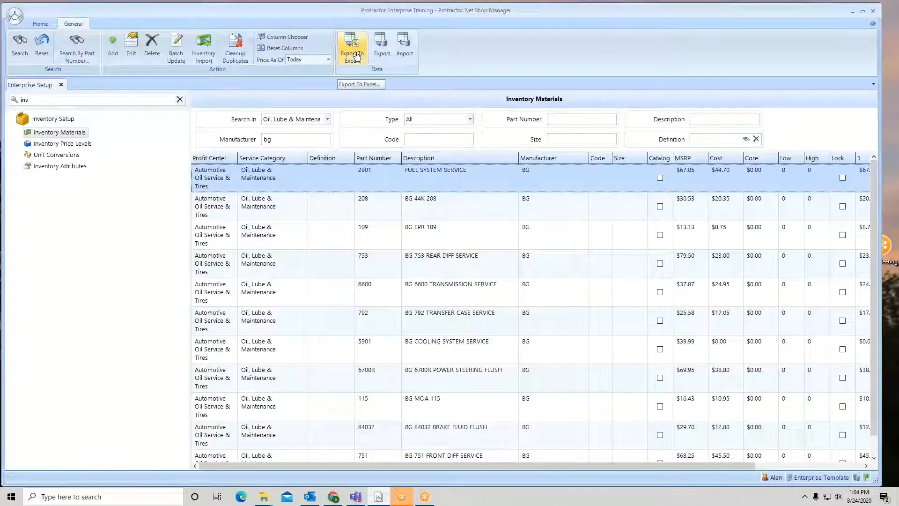
- Export the listed materials to Excel with Inventory Information as the export type
{"action": "left_click", "coordinate": [351, 45]}
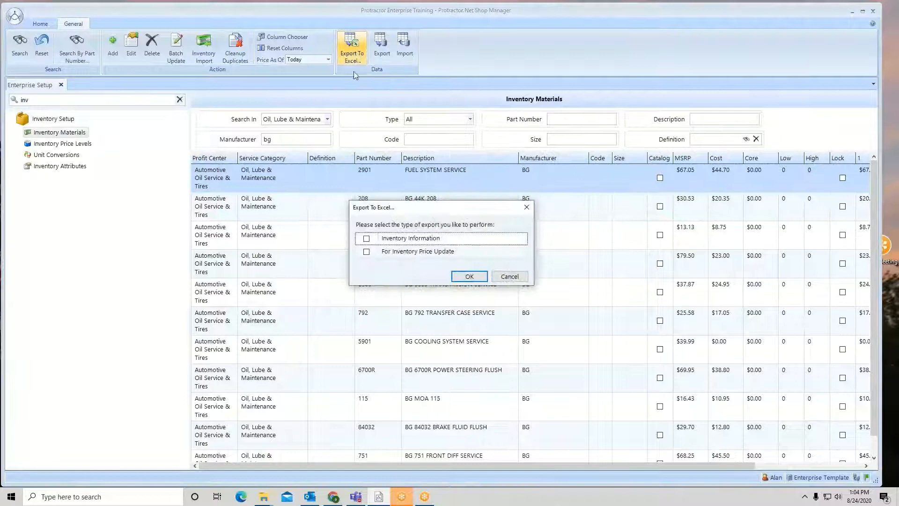
{"action": "left_click", "coordinate": [366, 238]}
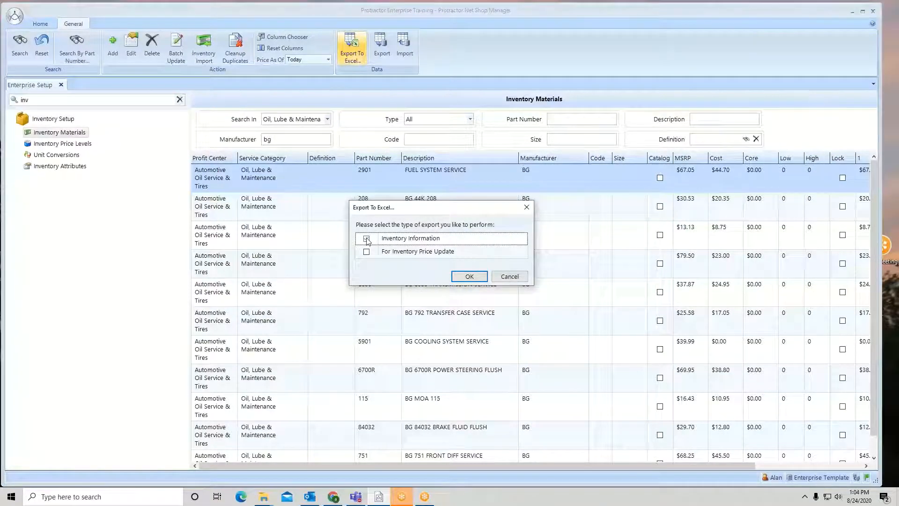
{"action": "left_click", "coordinate": [366, 238]}
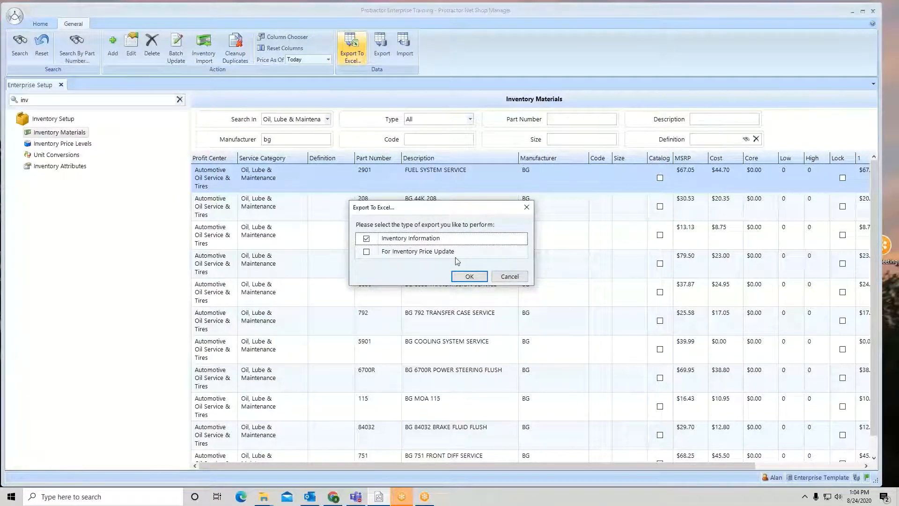
{"action": "left_click", "coordinate": [468, 275]}
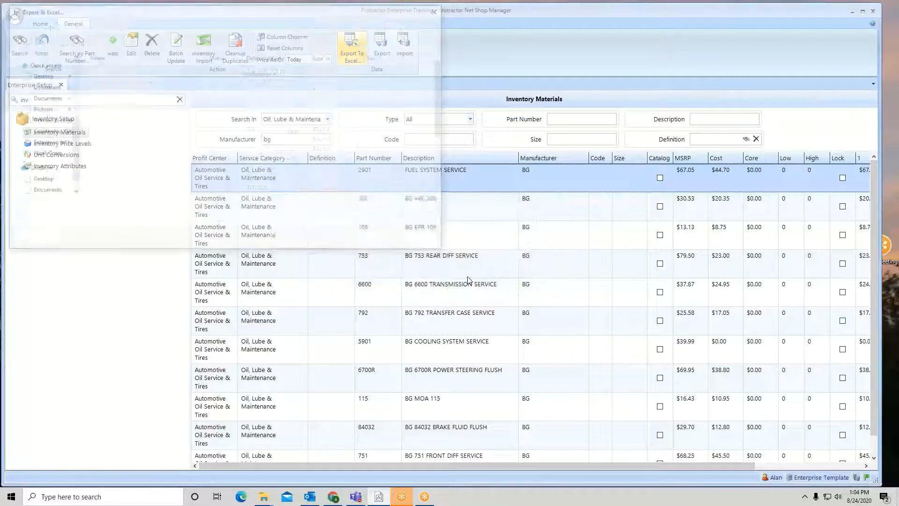
- Save the exported workbook to the desktop as bginfo.xlsx and acknowledge the finished export
{"action": "left_click", "coordinate": [351, 45]}
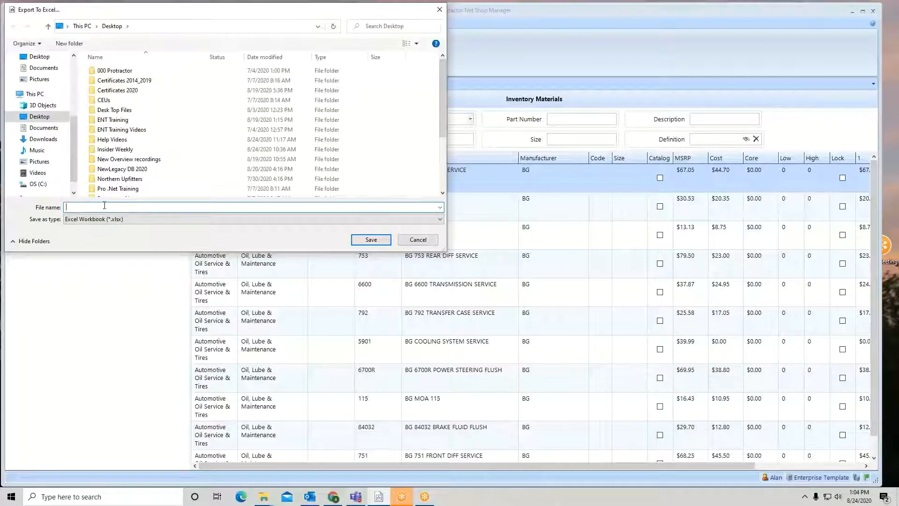
{"action": "type", "text": "bg"}
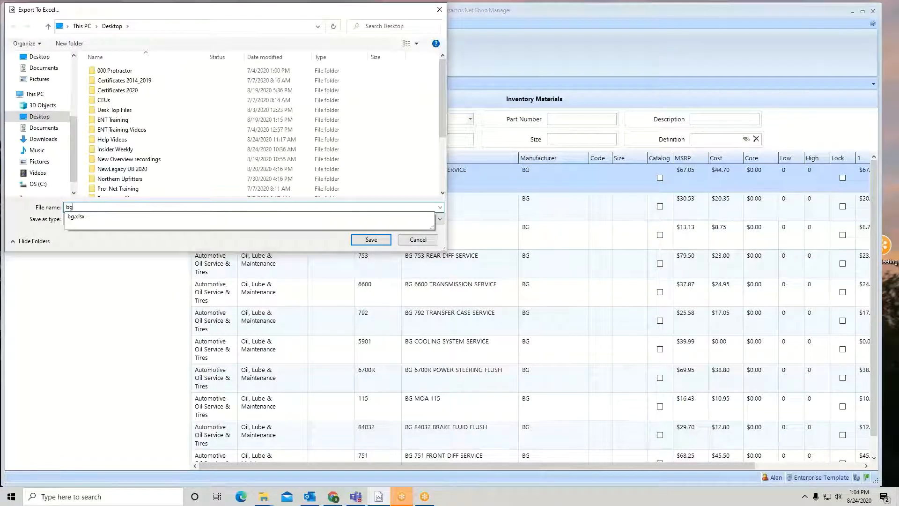
{"action": "type", "text": "info"}
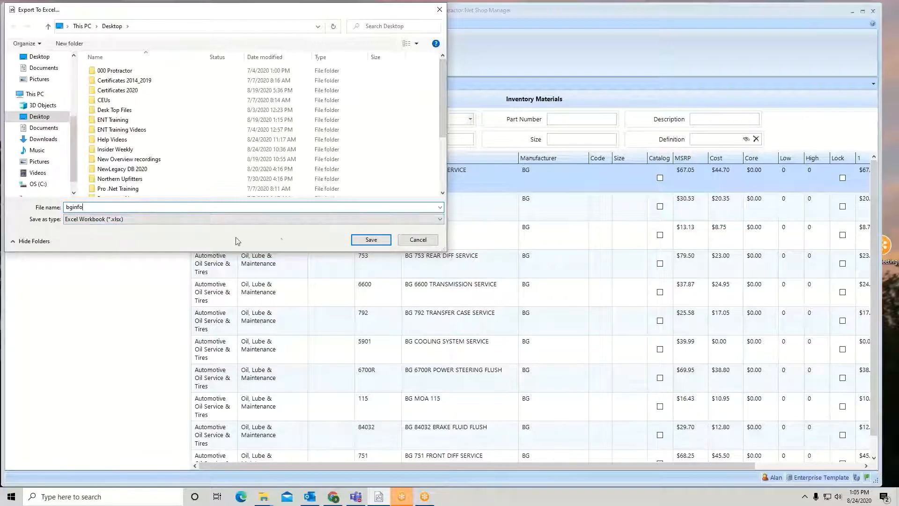
{"action": "left_click", "coordinate": [371, 239]}
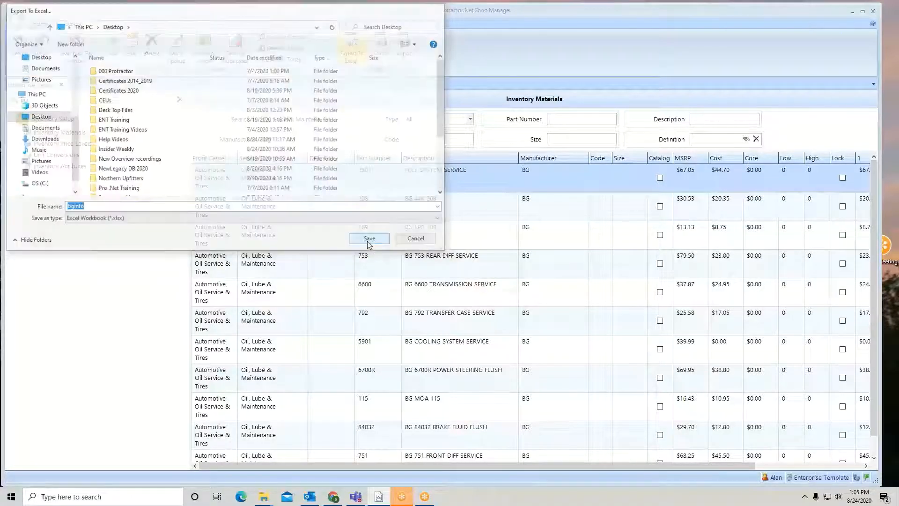
{"action": "left_click", "coordinate": [369, 238]}
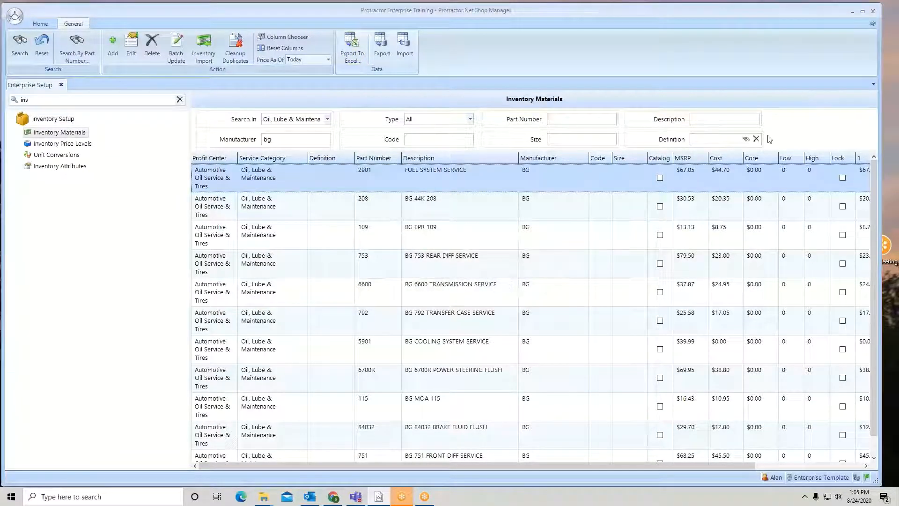
{"action": "mouse_move", "coordinate": [852, 13]}
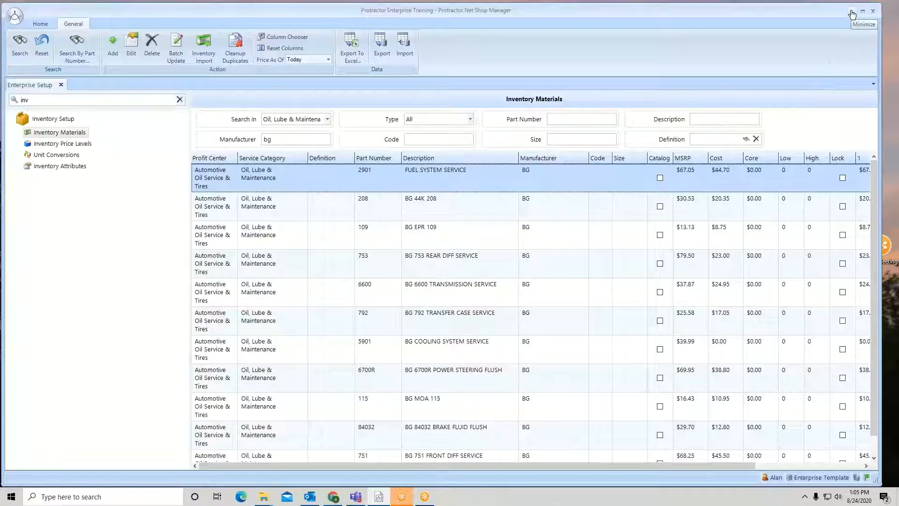
- Minimize Protractor and launch bginfo.xlsx from the desktop in Excel
{"action": "left_click", "coordinate": [852, 13]}
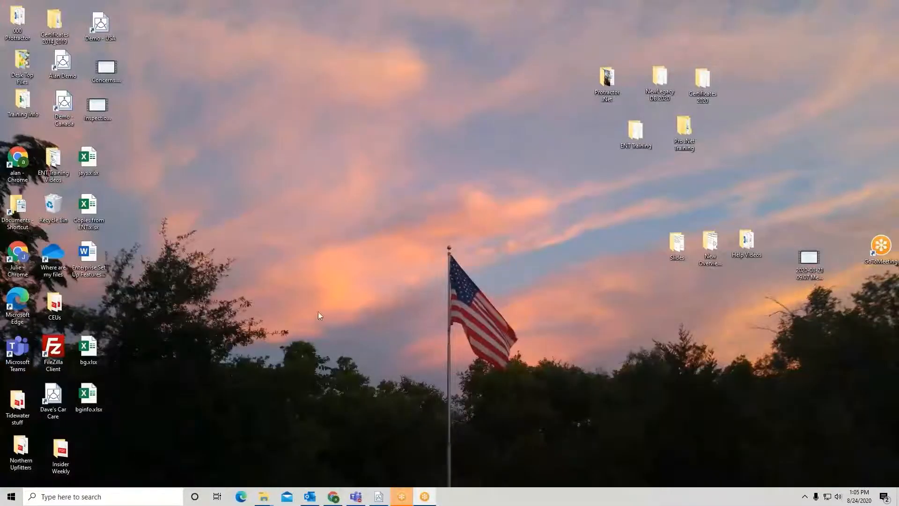
{"action": "left_click", "coordinate": [88, 396]}
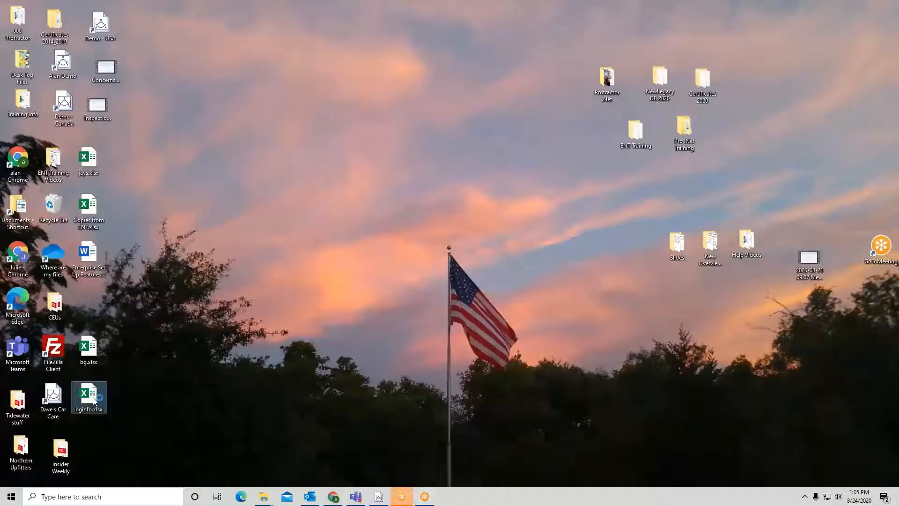
{"action": "double_click", "coordinate": [88, 397]}
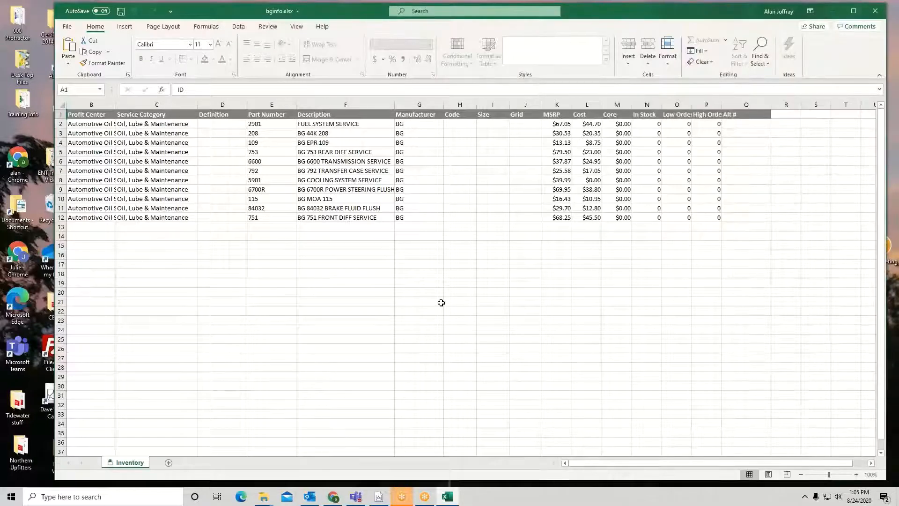
{"action": "mouse_move", "coordinate": [307, 236]}
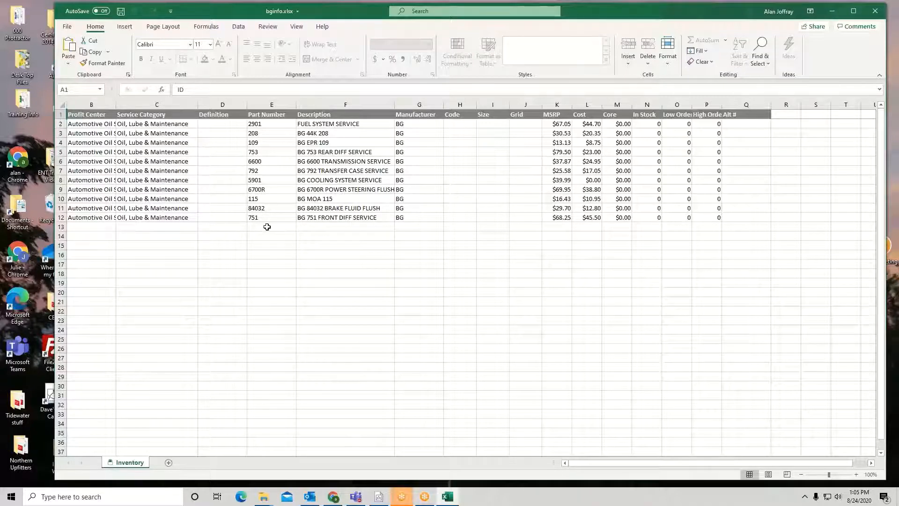
{"action": "mouse_move", "coordinate": [302, 241]}
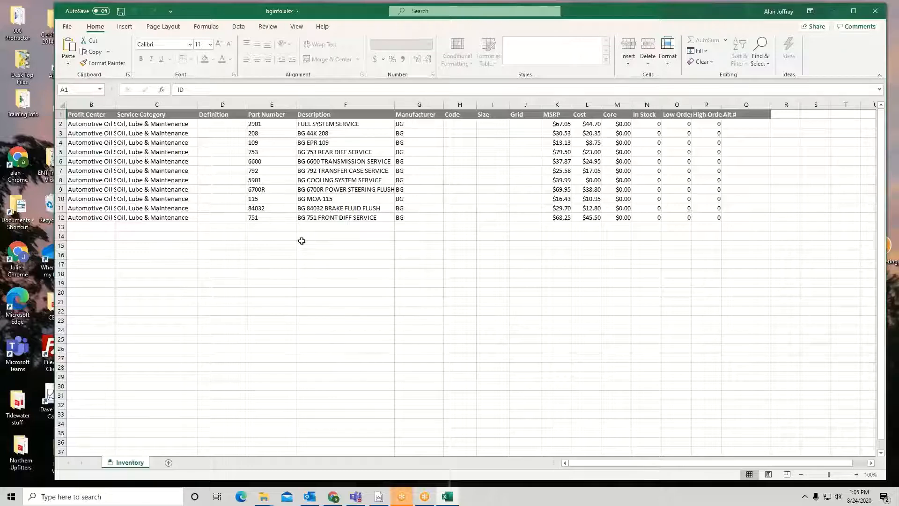
- Select the BG 44K 208 description cell in the Inventory sheet
{"action": "left_click", "coordinate": [345, 132]}
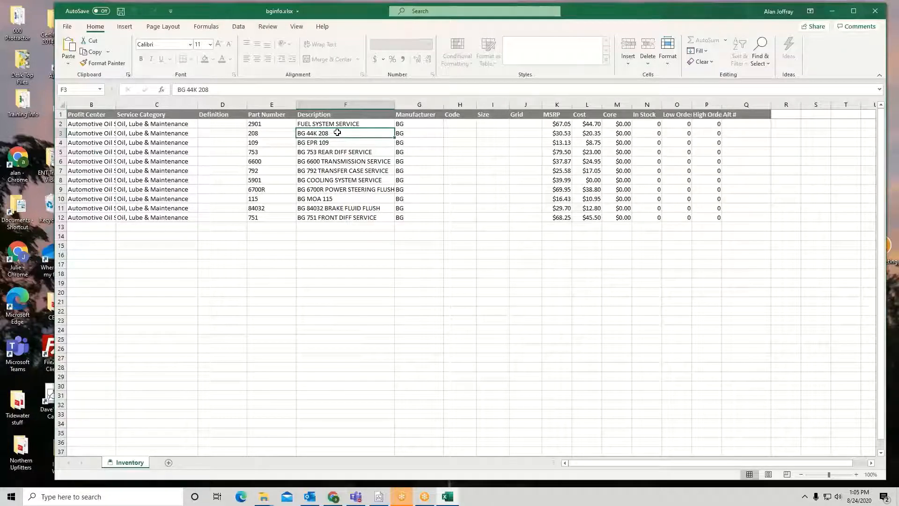
- Edit the description to read 'BG 44K 208 Fuel System Cleaner'
{"action": "double_click", "coordinate": [336, 132]}
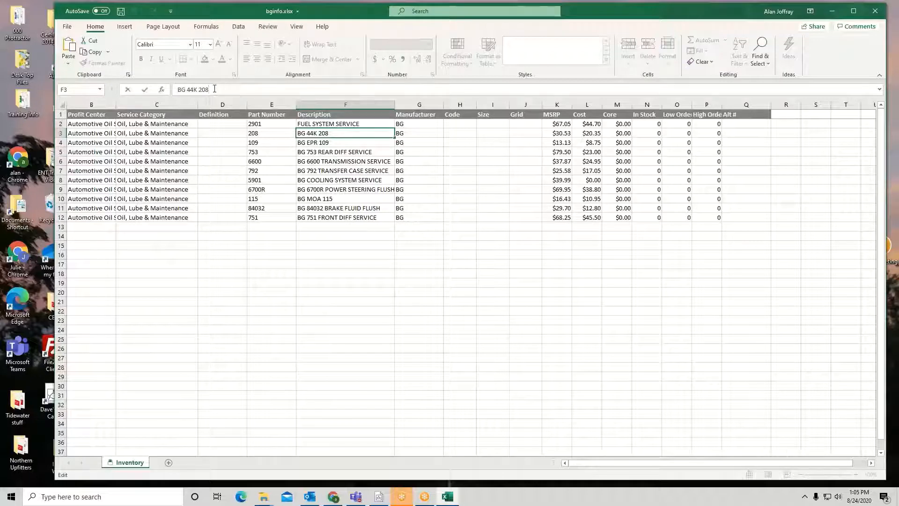
{"action": "type", "text": "F"}
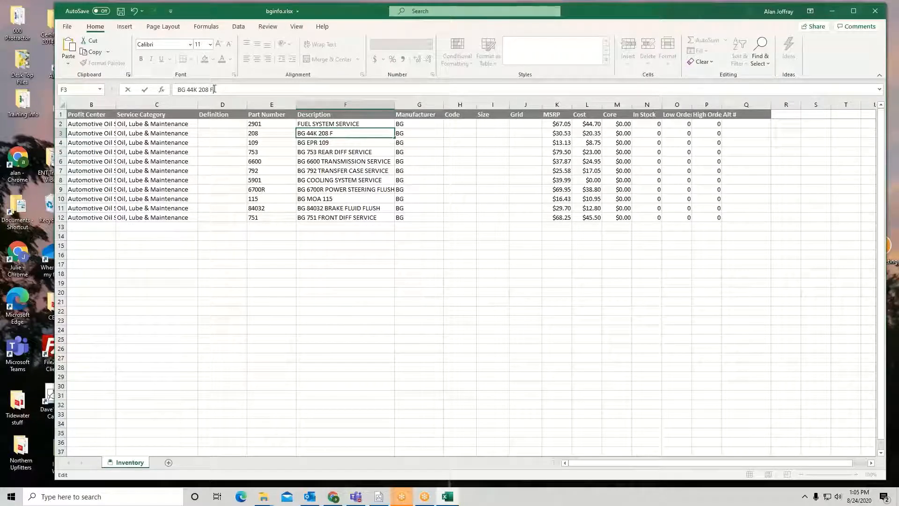
{"action": "type", "text": "uel S"}
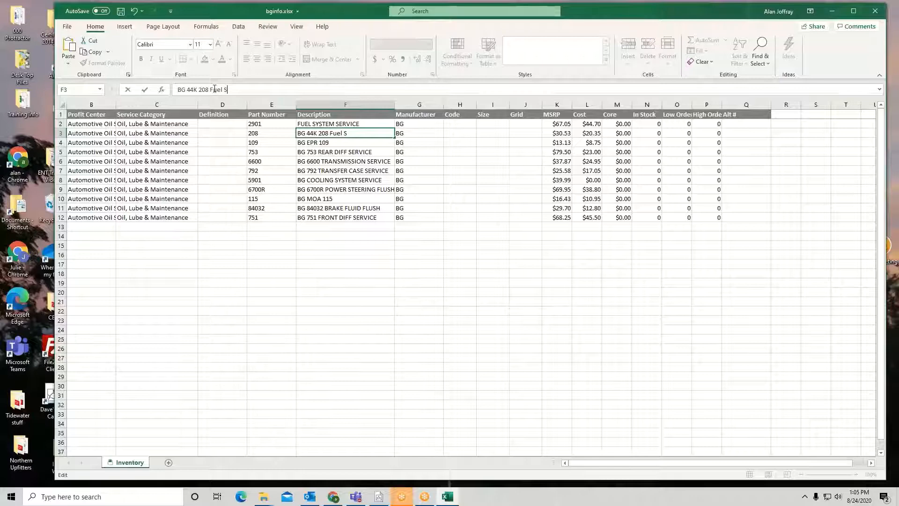
{"action": "type", "text": "ystem Clean"}
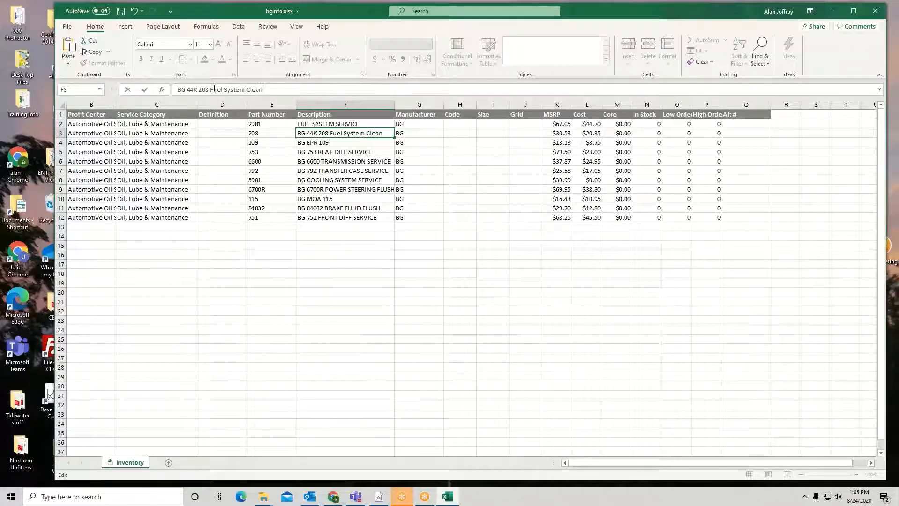
{"action": "type", "text": "er"}
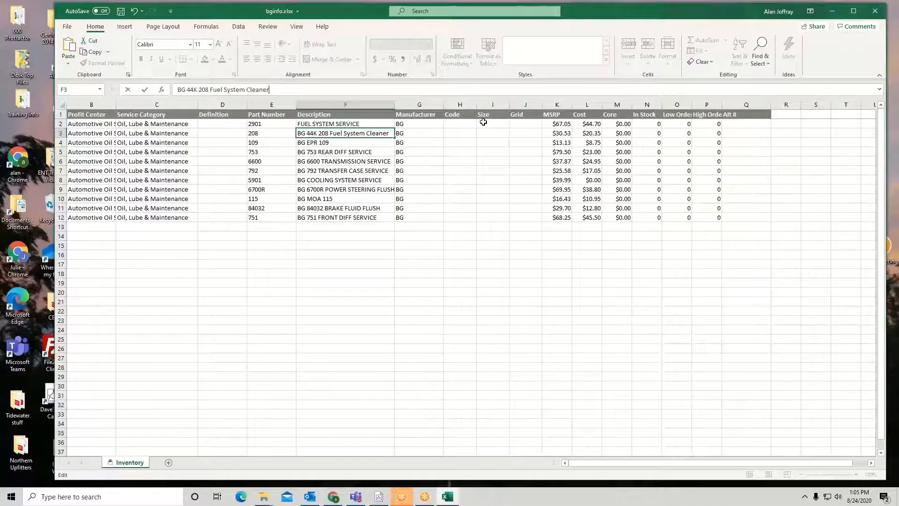
{"action": "mouse_move", "coordinate": [455, 143]}
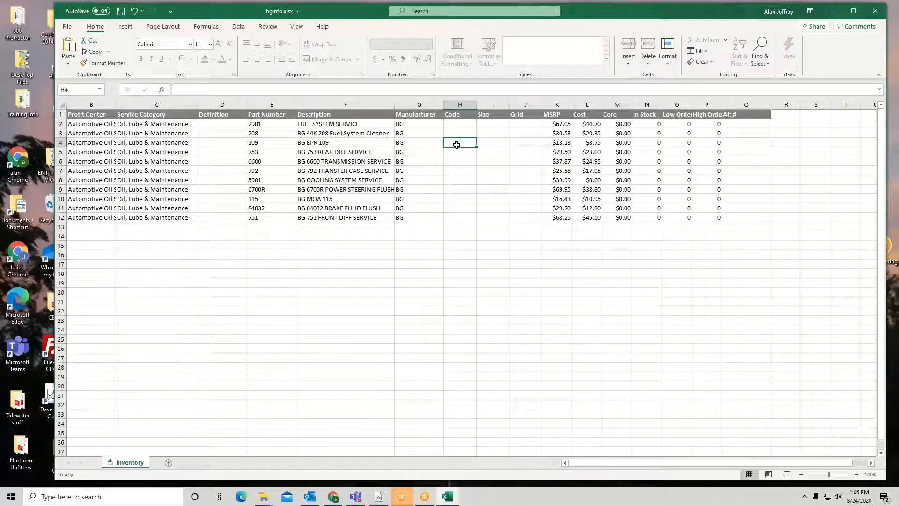
- Enter code 'Can' for part 109 and size 'L' for part 6600, then close the workbook
{"action": "type", "text": "Can"}
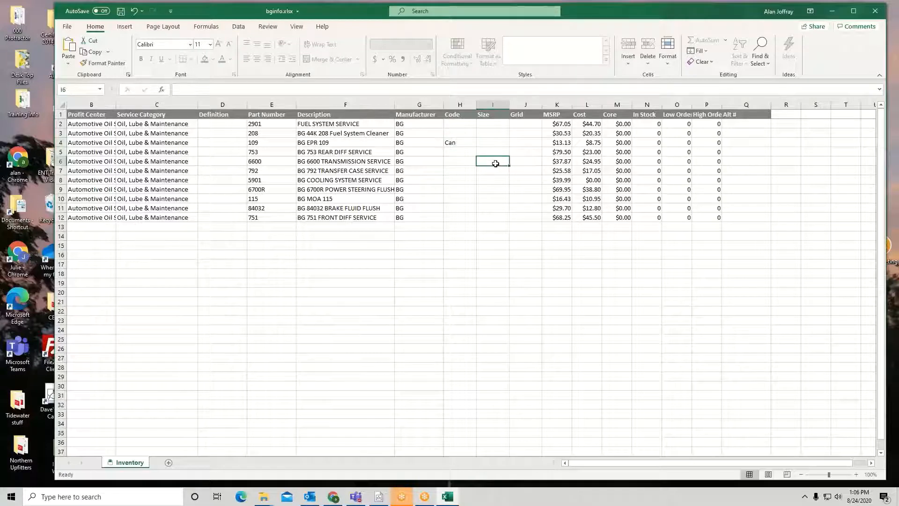
{"action": "type", "text": "L"}
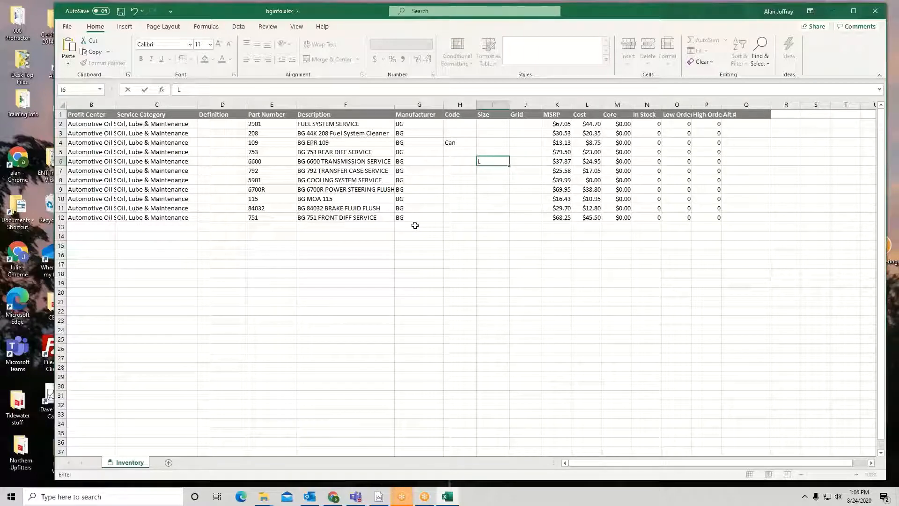
{"action": "mouse_move", "coordinate": [532, 167]}
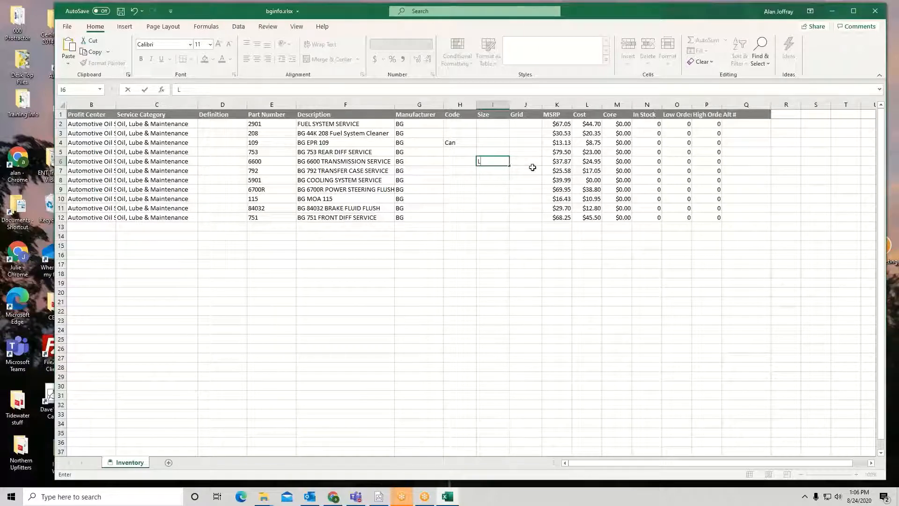
{"action": "mouse_move", "coordinate": [874, 11]}
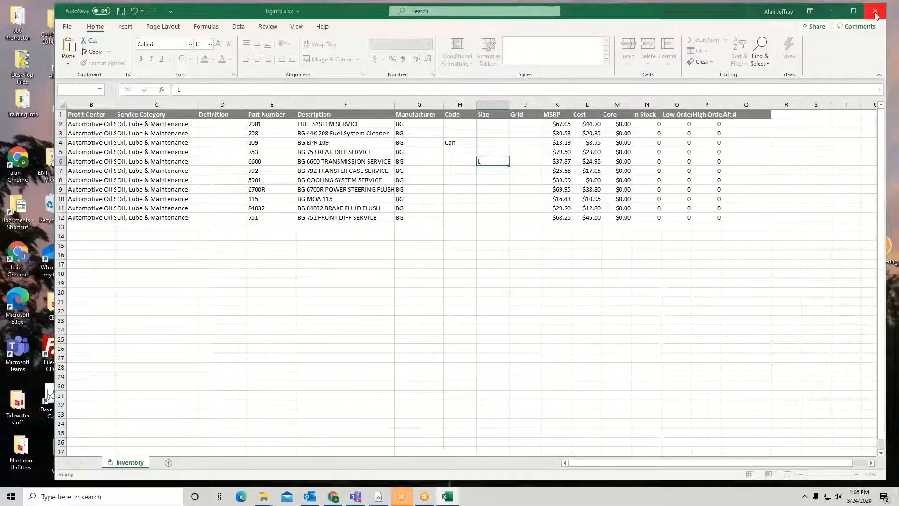
{"action": "left_click", "coordinate": [875, 12]}
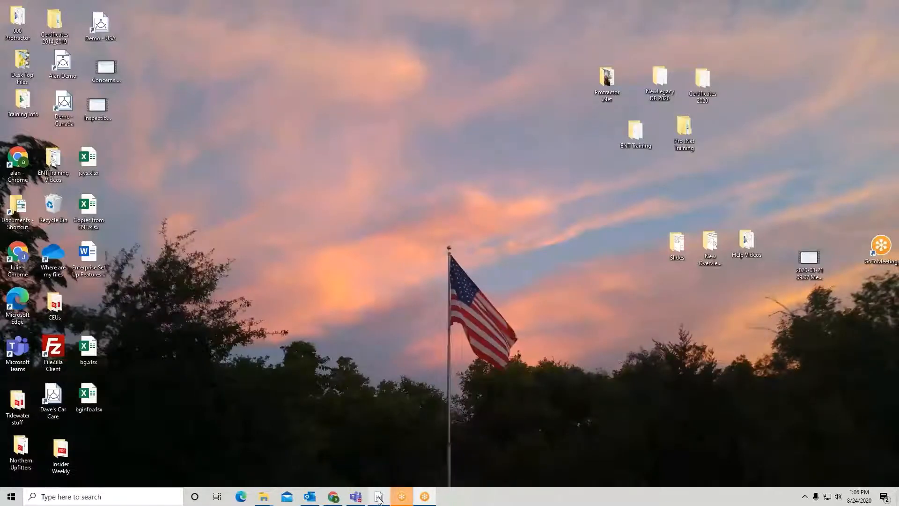
- Back in Protractor, sort the BG materials by part number and select all eleven rows
{"action": "left_click", "coordinate": [378, 496]}
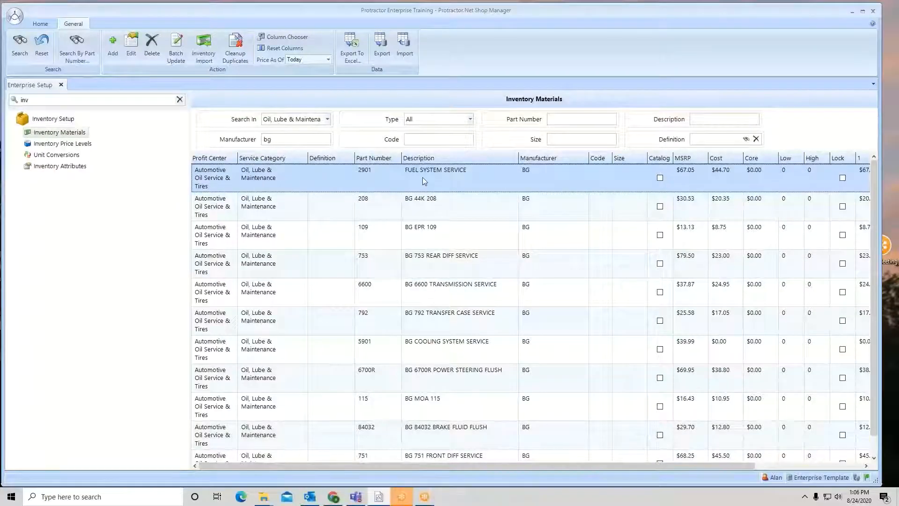
{"action": "mouse_move", "coordinate": [410, 403]}
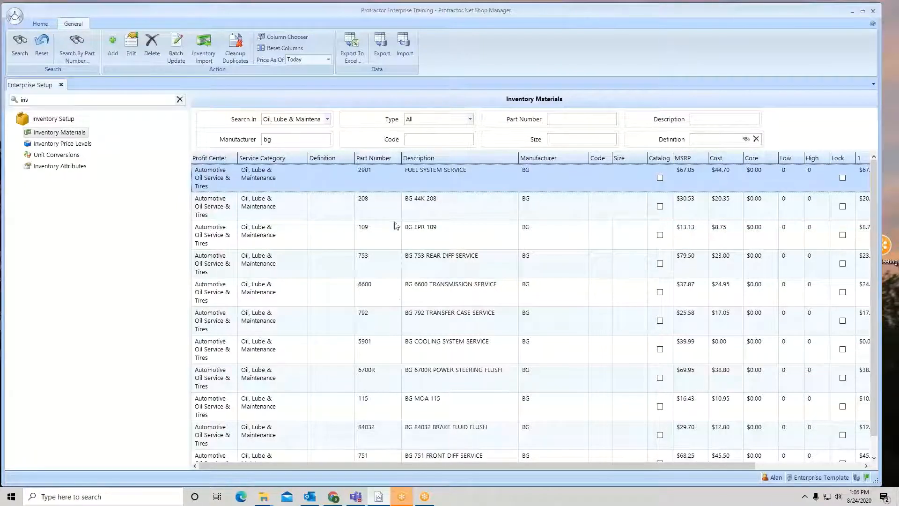
{"action": "left_click", "coordinate": [375, 157]}
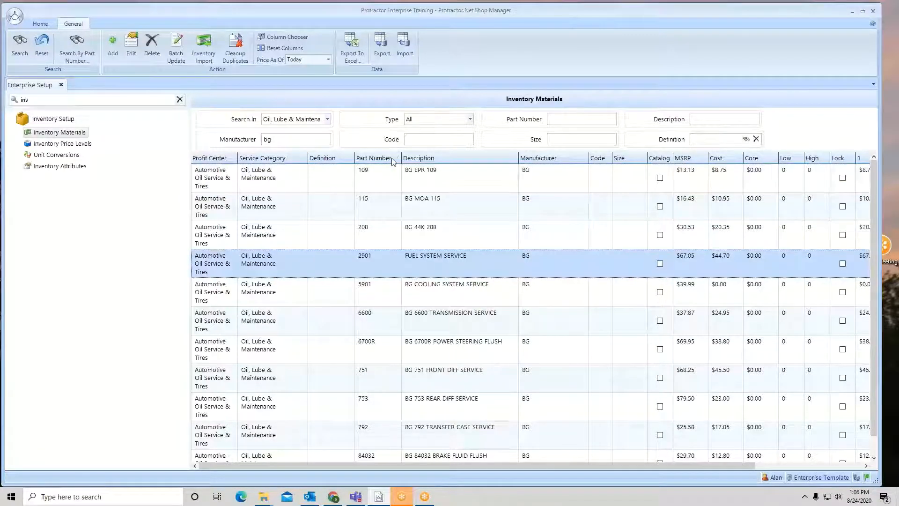
{"action": "left_click", "coordinate": [459, 176]}
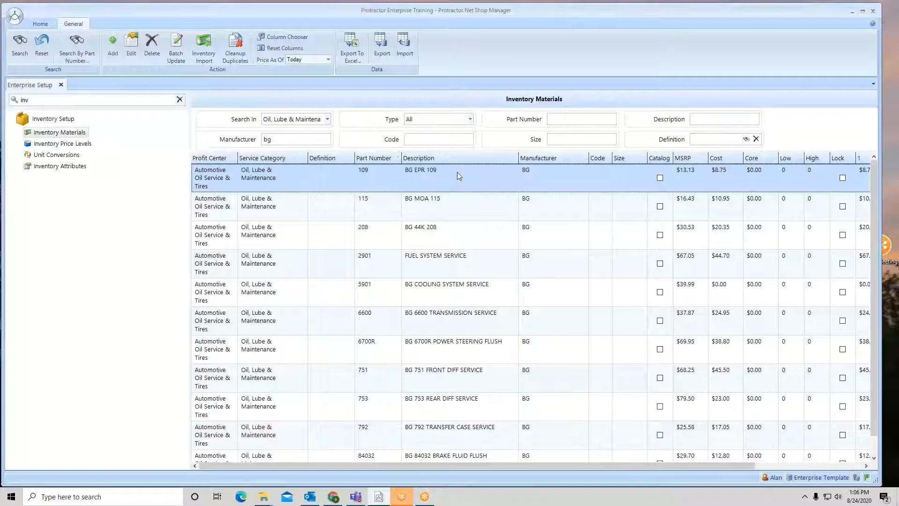
{"action": "mouse_move", "coordinate": [880, 371]}
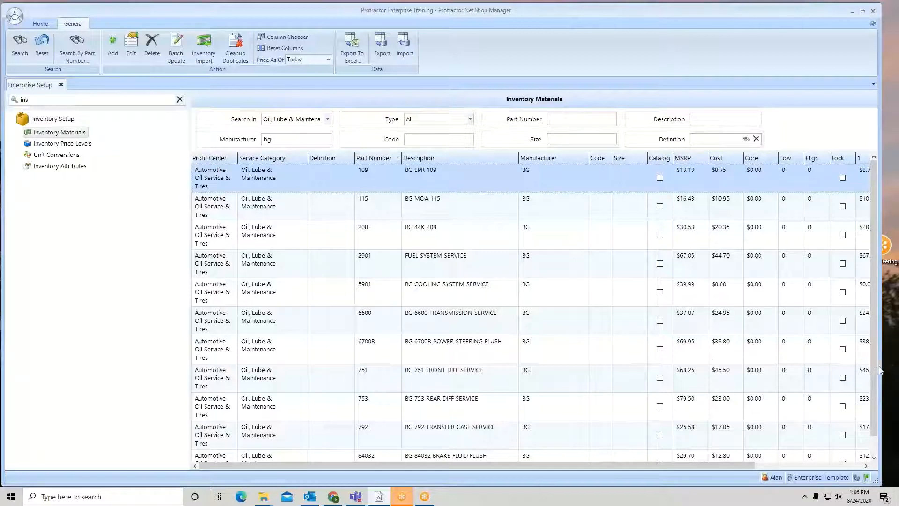
{"action": "scroll", "scroll_direction": "down", "scroll_amount": 3}
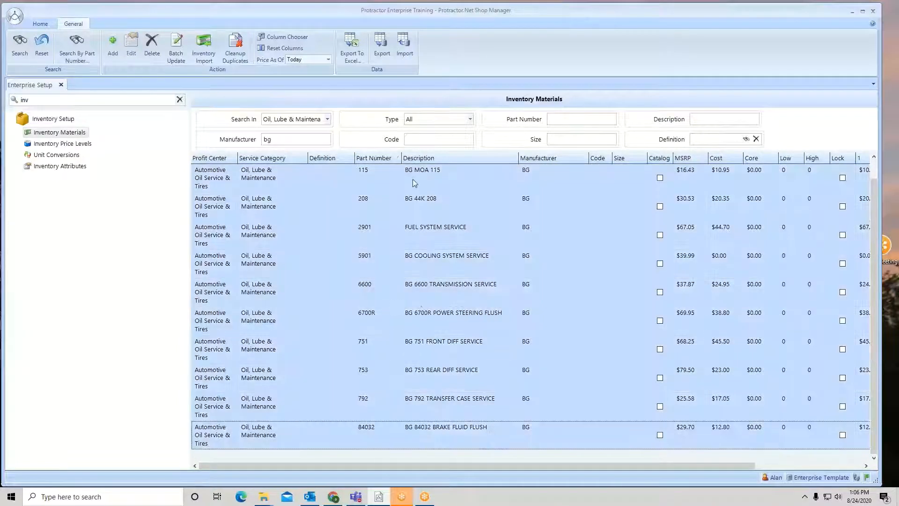
{"action": "mouse_move", "coordinate": [378, 383]}
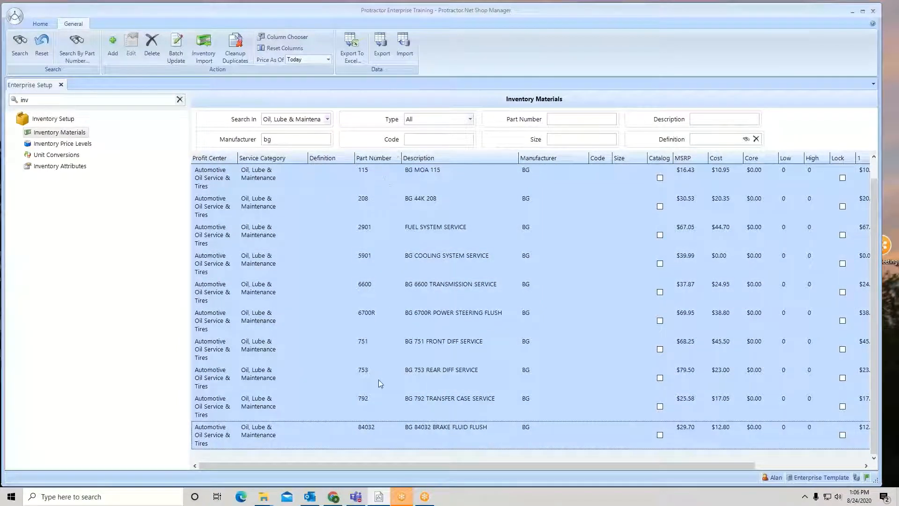
{"action": "left_click", "coordinate": [175, 47]}
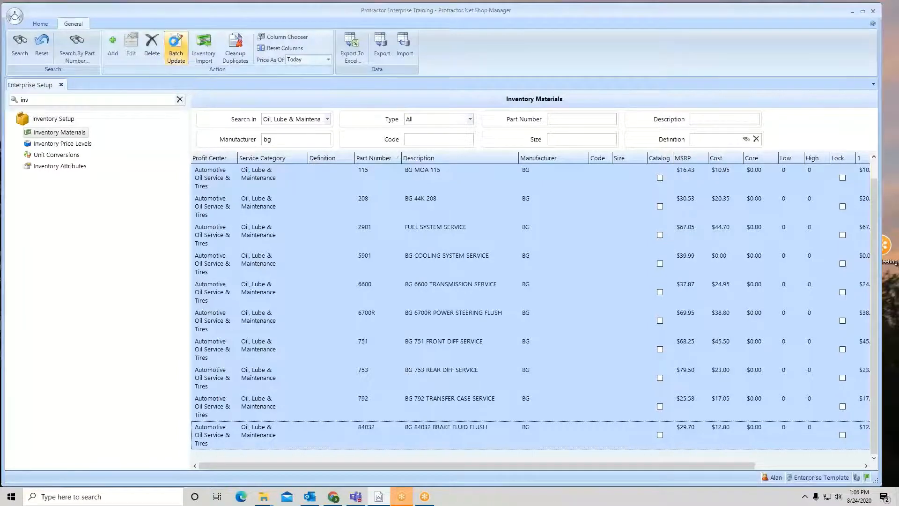
- Start a batch update and choose updating material information from a file
{"action": "left_click", "coordinate": [175, 46]}
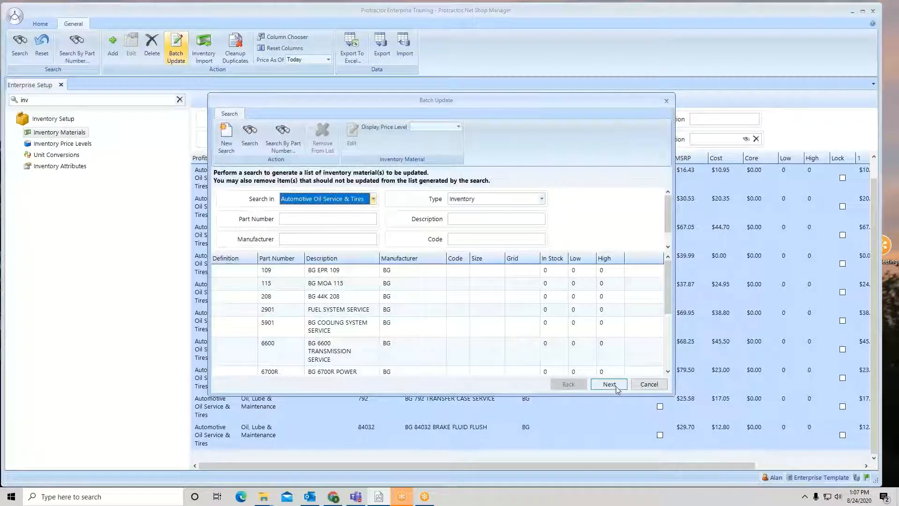
{"action": "left_click", "coordinate": [608, 384]}
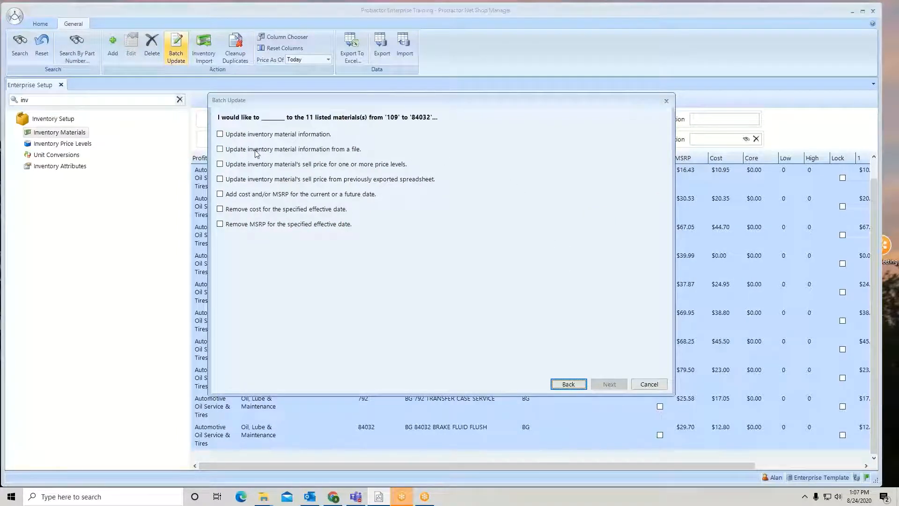
{"action": "mouse_move", "coordinate": [335, 156]}
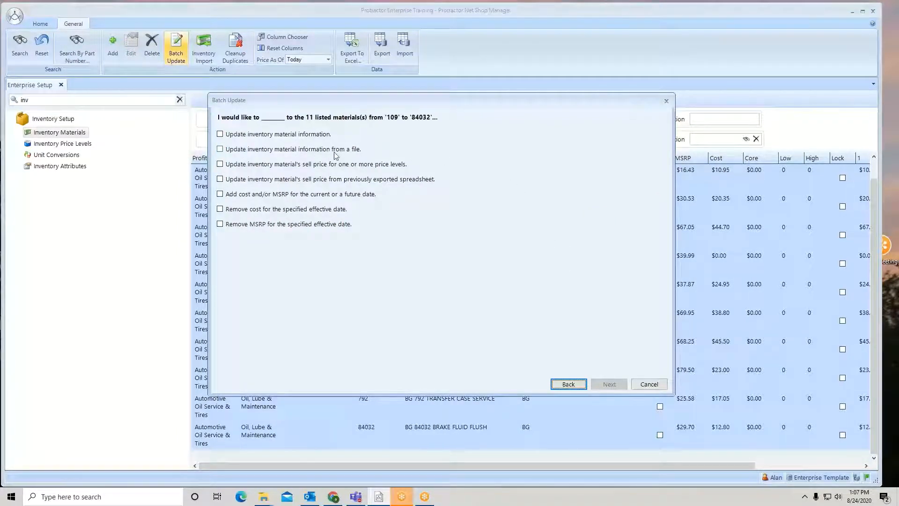
{"action": "mouse_move", "coordinate": [358, 156]}
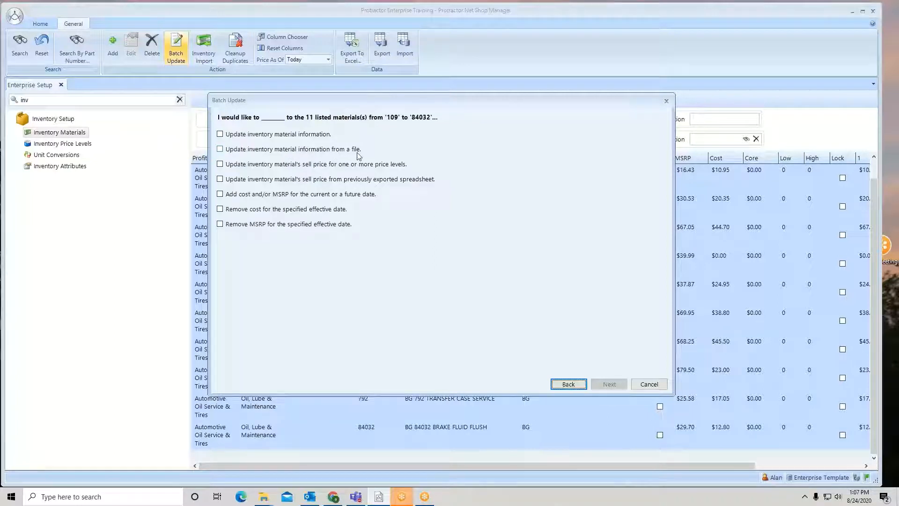
{"action": "left_click", "coordinate": [219, 149]}
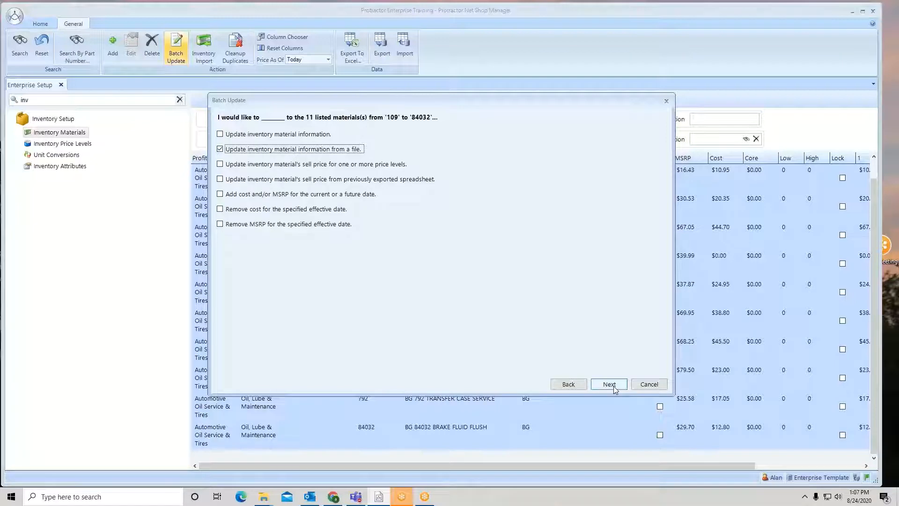
{"action": "left_click", "coordinate": [609, 384]}
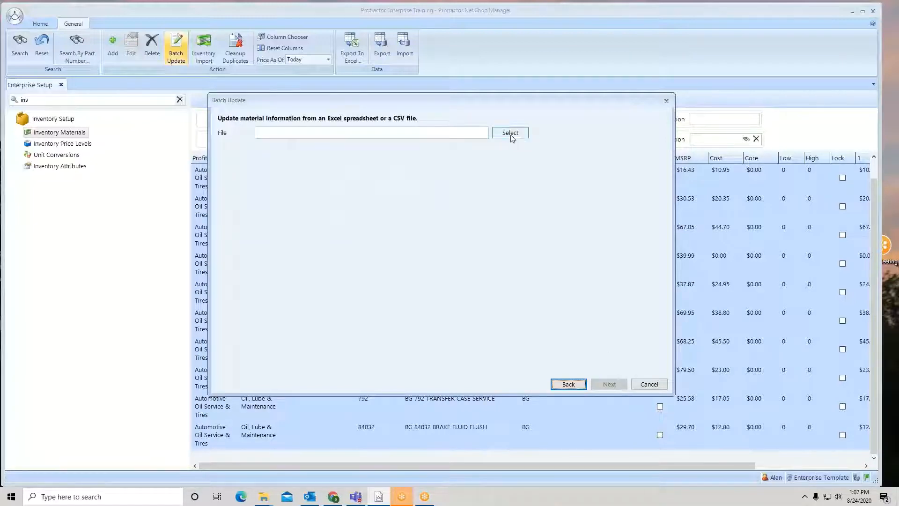
- Load bginfo.xlsx as the update file and continue to its column mapping
{"action": "left_click", "coordinate": [510, 132]}
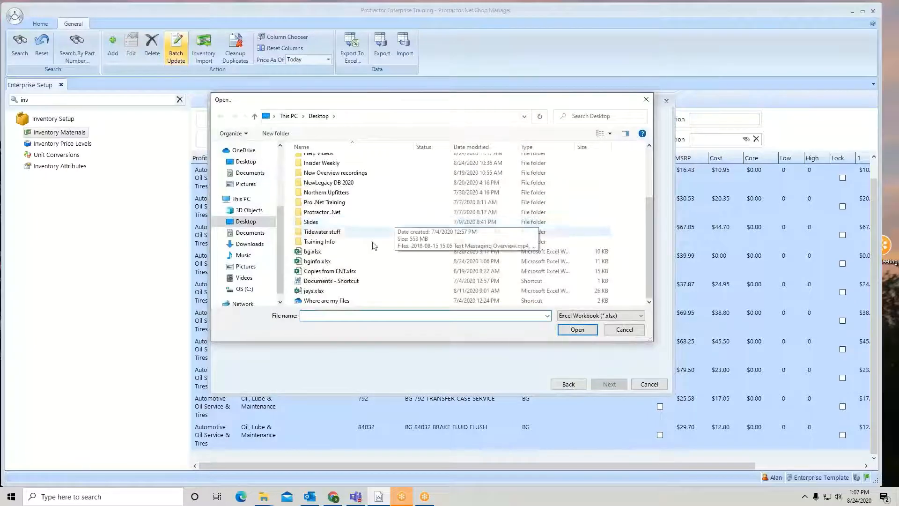
{"action": "left_click", "coordinate": [317, 261]}
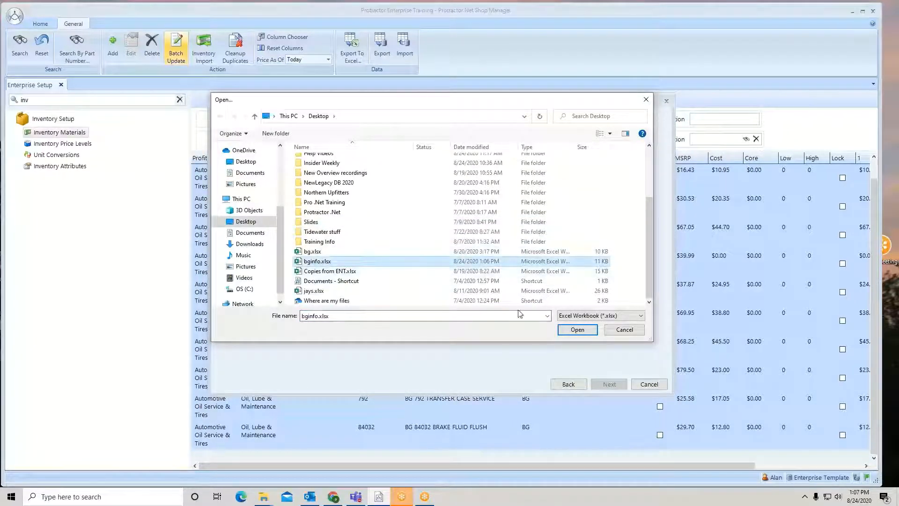
{"action": "left_click", "coordinate": [577, 329]}
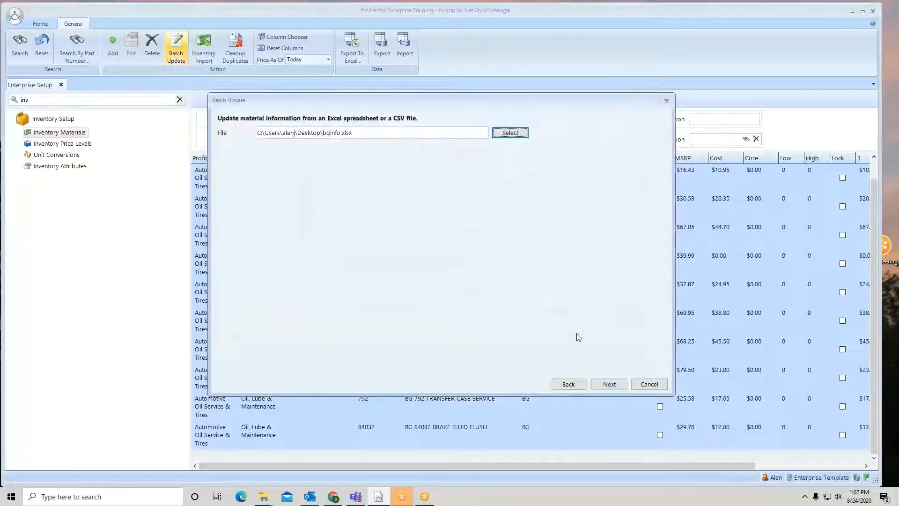
{"action": "left_click", "coordinate": [609, 384]}
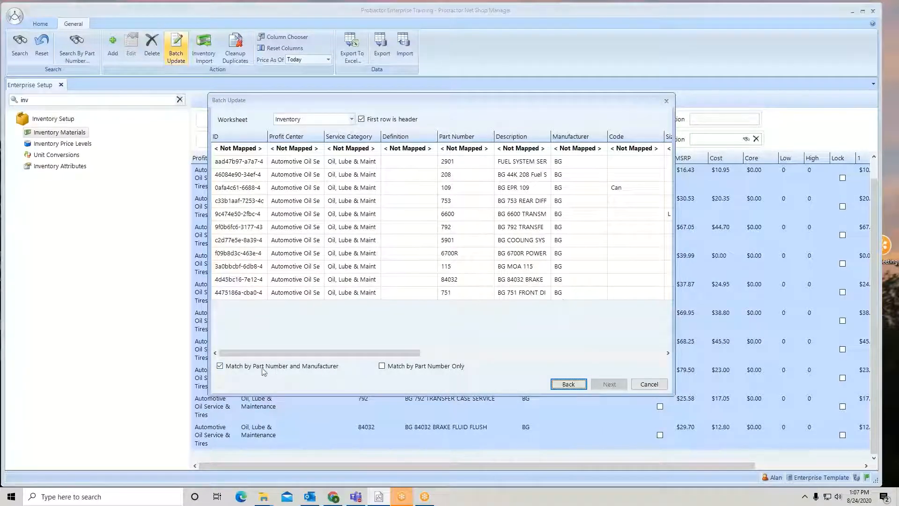
{"action": "mouse_move", "coordinate": [316, 372]}
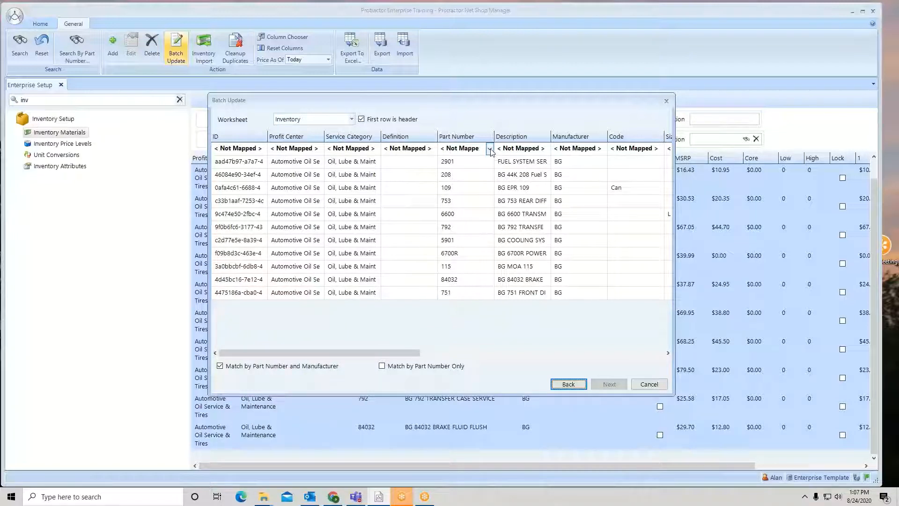
- Map the Part Number and Description columns to their matching material fields
{"action": "left_click", "coordinate": [490, 148]}
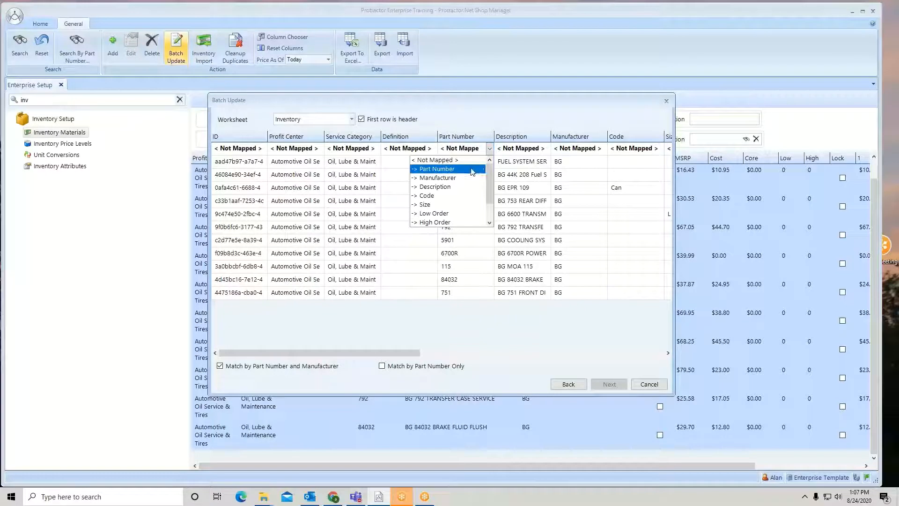
{"action": "left_click", "coordinate": [437, 168]}
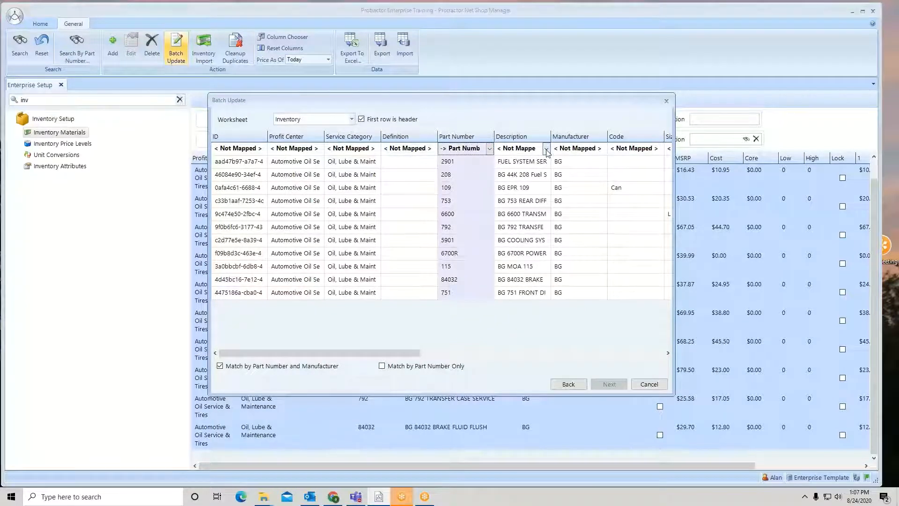
{"action": "left_click", "coordinate": [545, 148]}
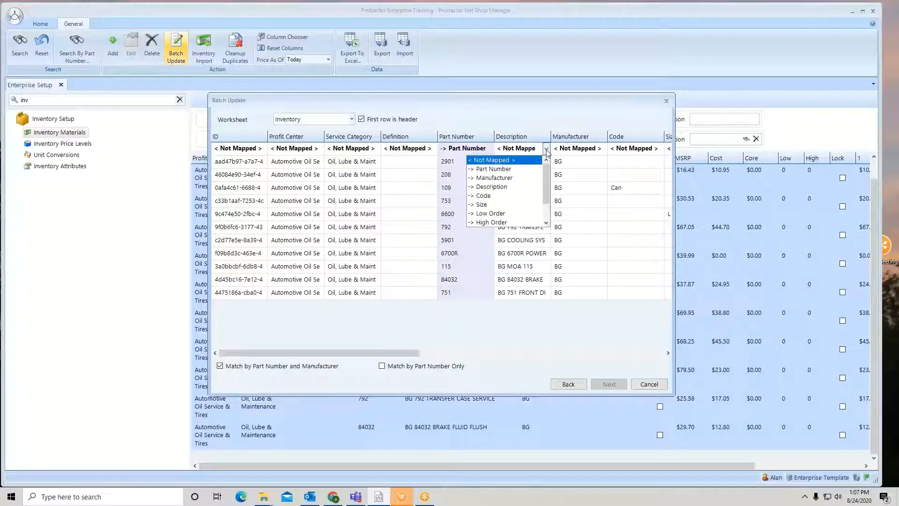
{"action": "left_click", "coordinate": [490, 187]}
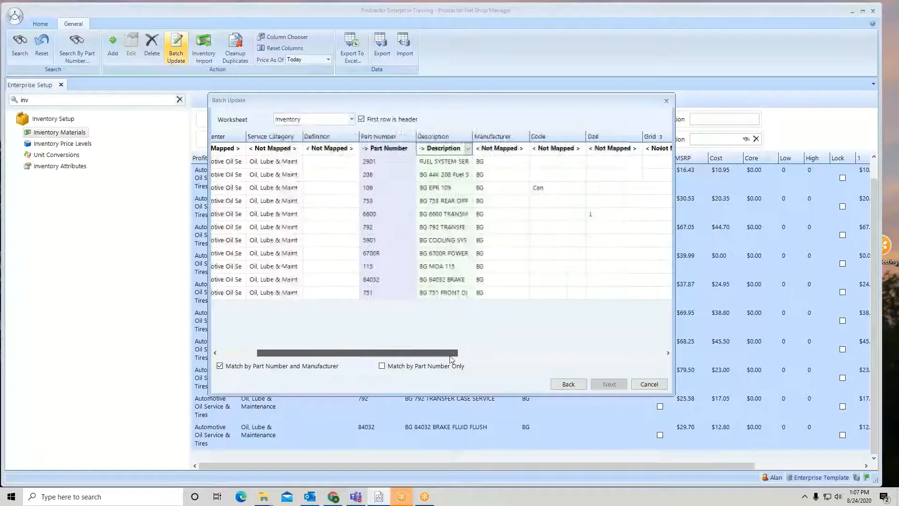
- Map the Manufacturer, Code and Size columns to their matching material fields
{"action": "left_click", "coordinate": [417, 148]}
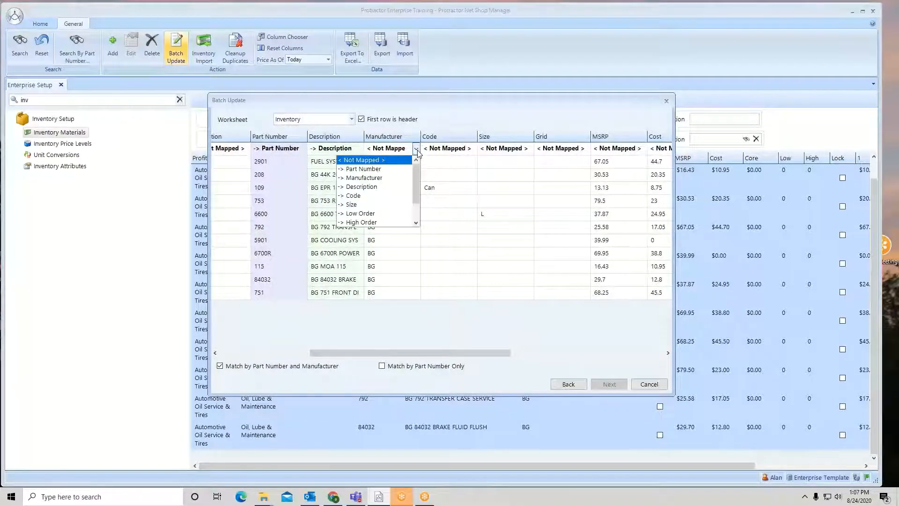
{"action": "left_click", "coordinate": [364, 178]}
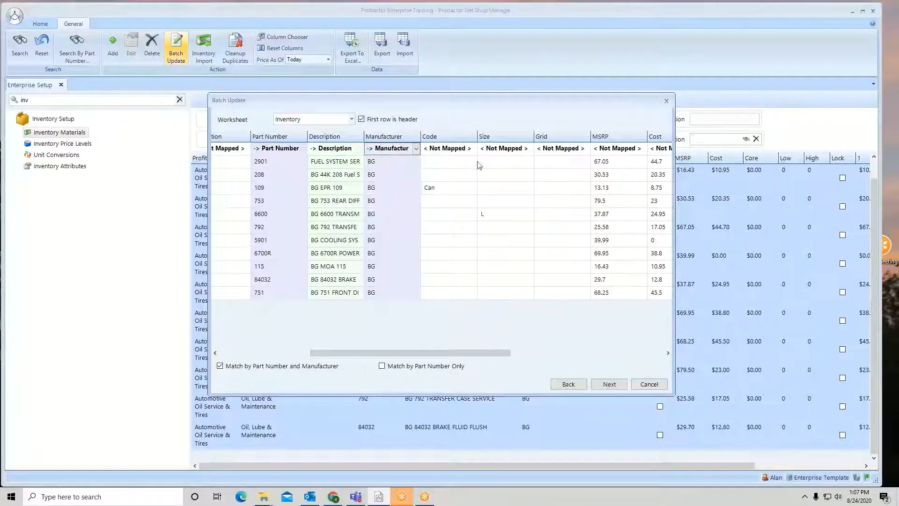
{"action": "left_click", "coordinate": [471, 148]}
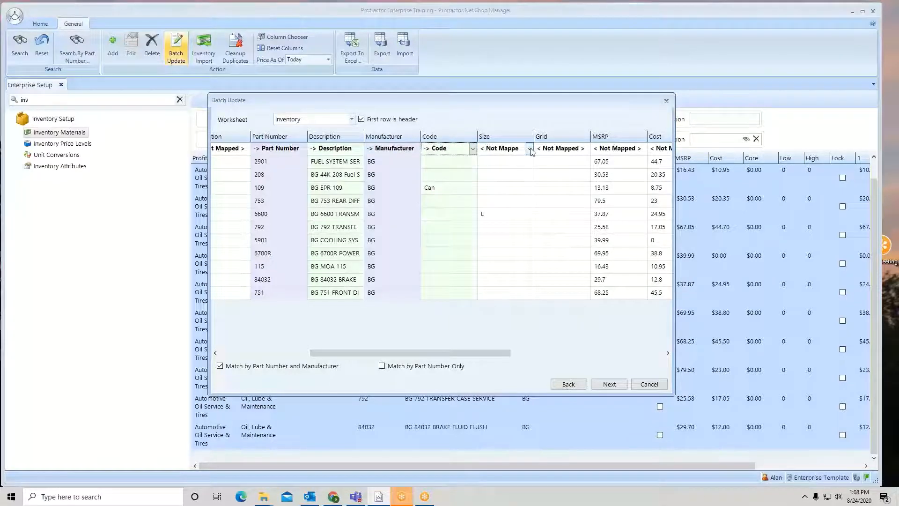
{"action": "left_click", "coordinate": [528, 148]}
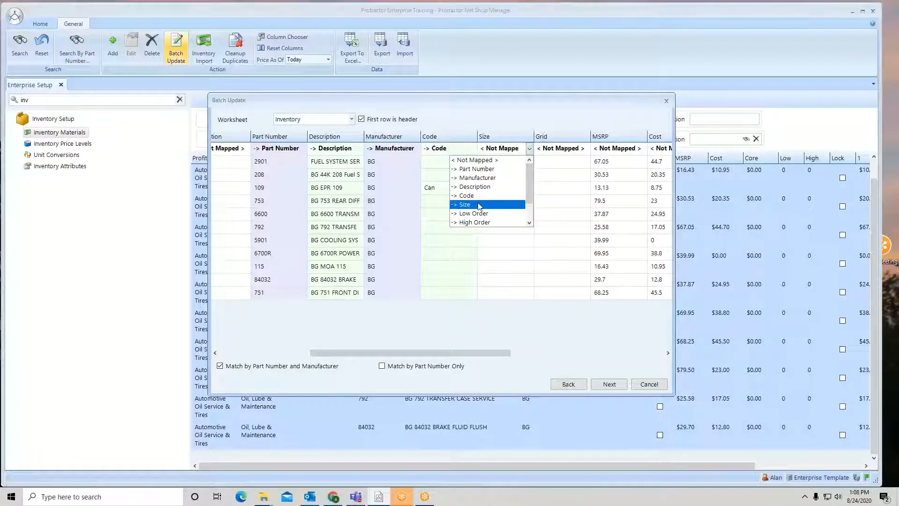
{"action": "left_click", "coordinate": [464, 204]}
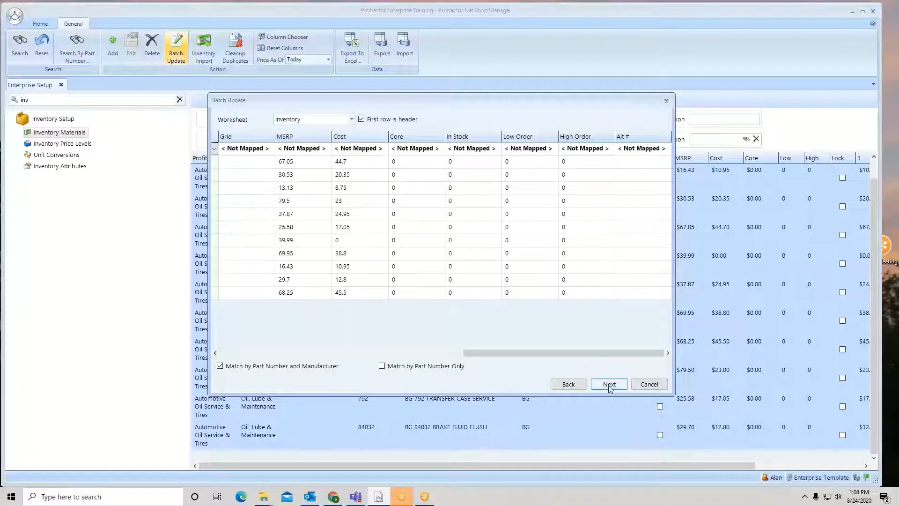
- Start the batch update, let it complete, and close the update window
{"action": "left_click", "coordinate": [608, 384]}
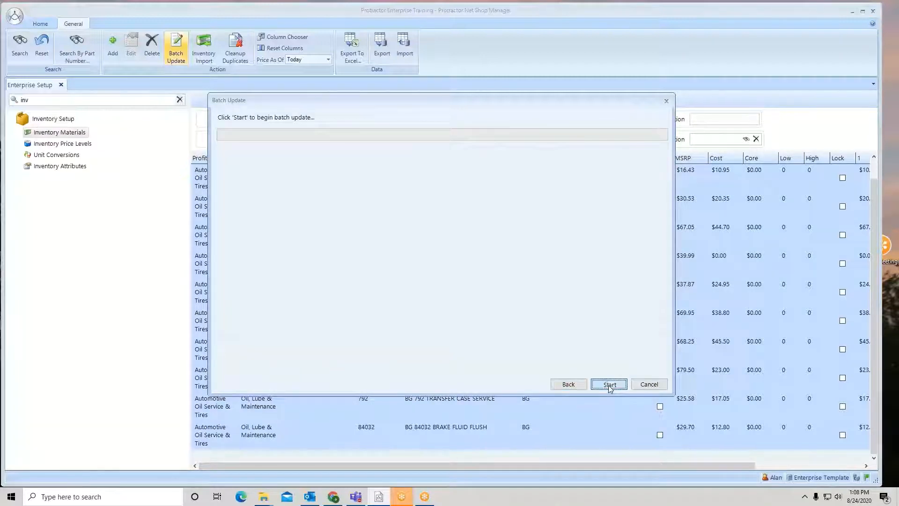
{"action": "left_click", "coordinate": [609, 384]}
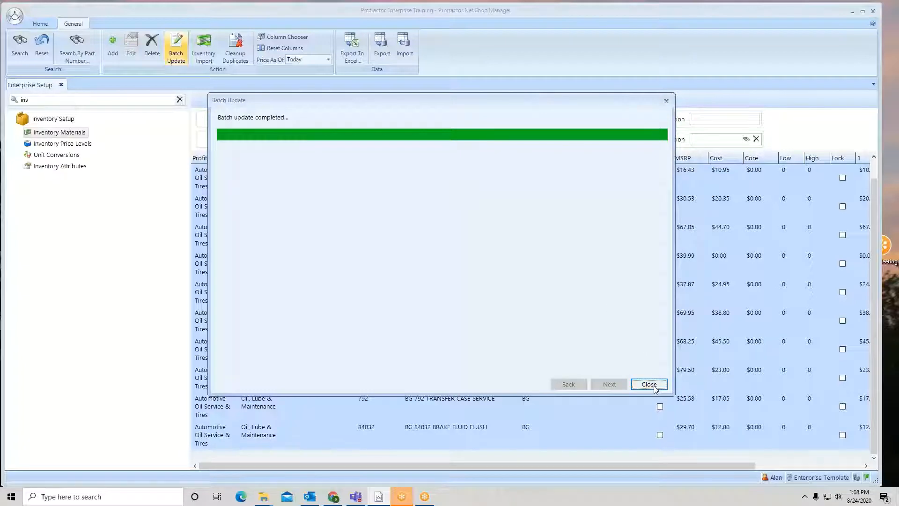
{"action": "left_click", "coordinate": [648, 384]}
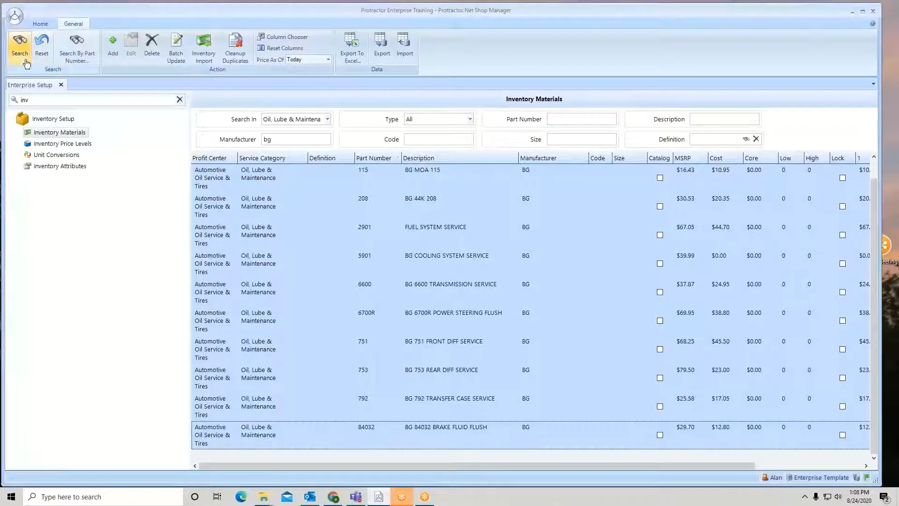
- Refresh the Inventory Materials grid via Search to show code Can on part 109 and size L
{"action": "left_click", "coordinate": [19, 47]}
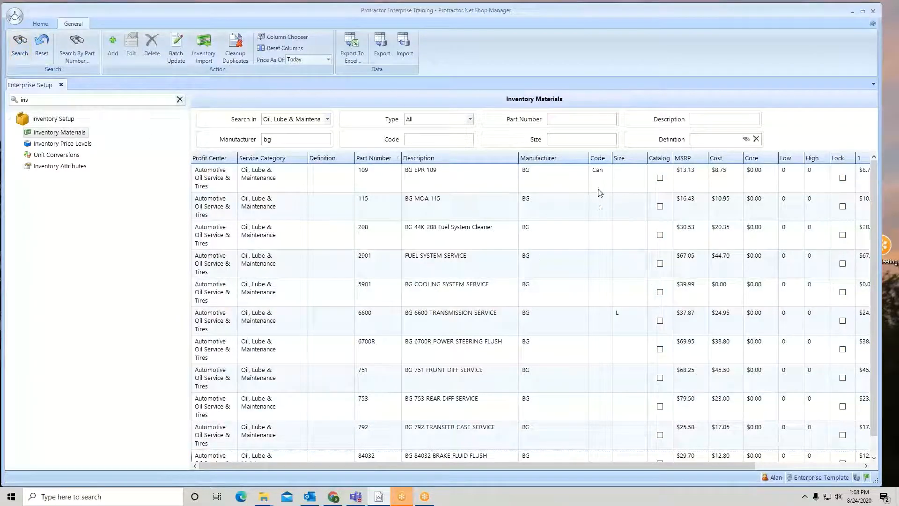
{"action": "mouse_move", "coordinate": [600, 175]}
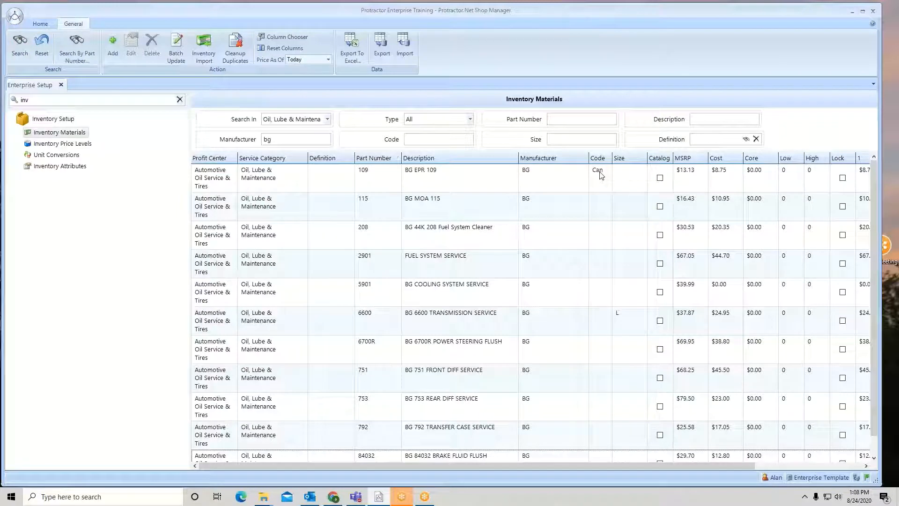
{"action": "mouse_move", "coordinate": [621, 321]}
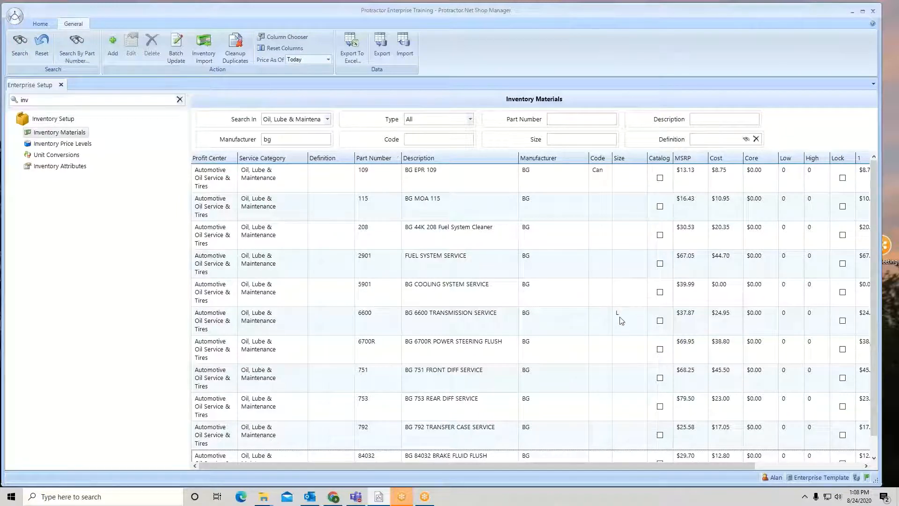
{"action": "mouse_move", "coordinate": [489, 232]}
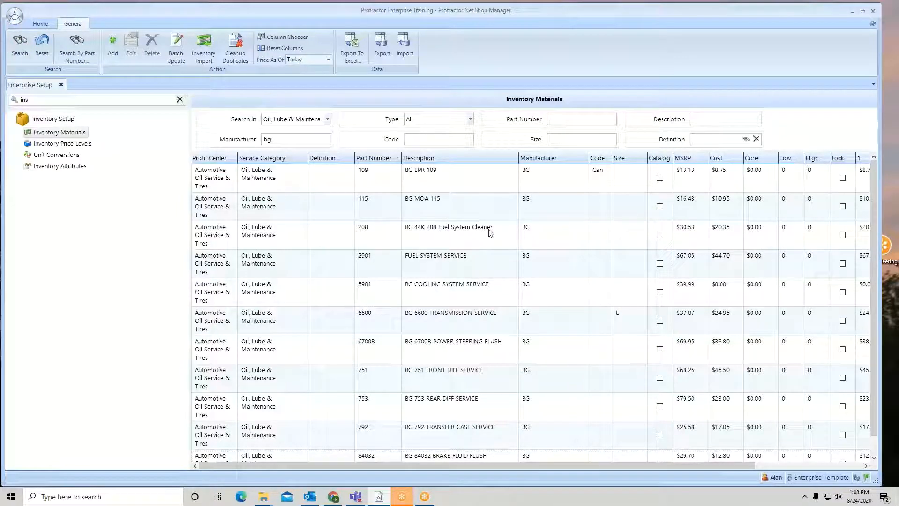
{"action": "mouse_move", "coordinate": [440, 231]}
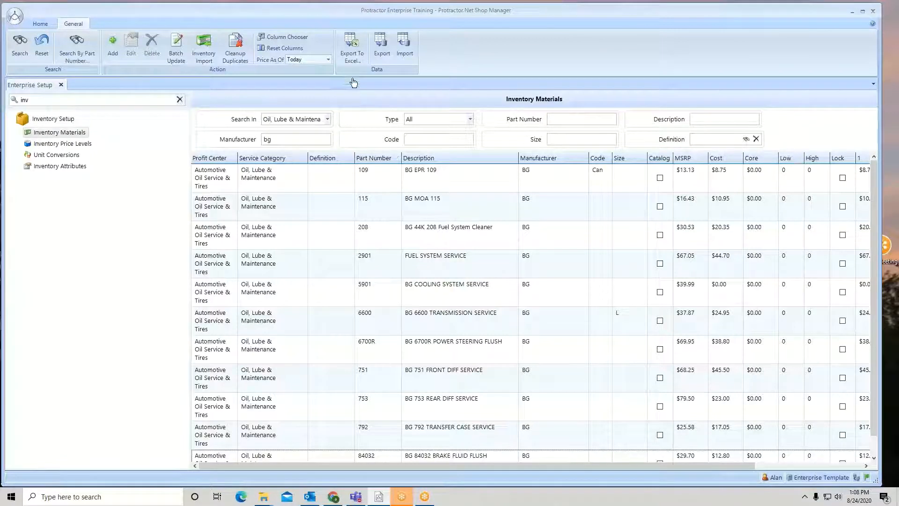
{"action": "mouse_move", "coordinate": [351, 46]}
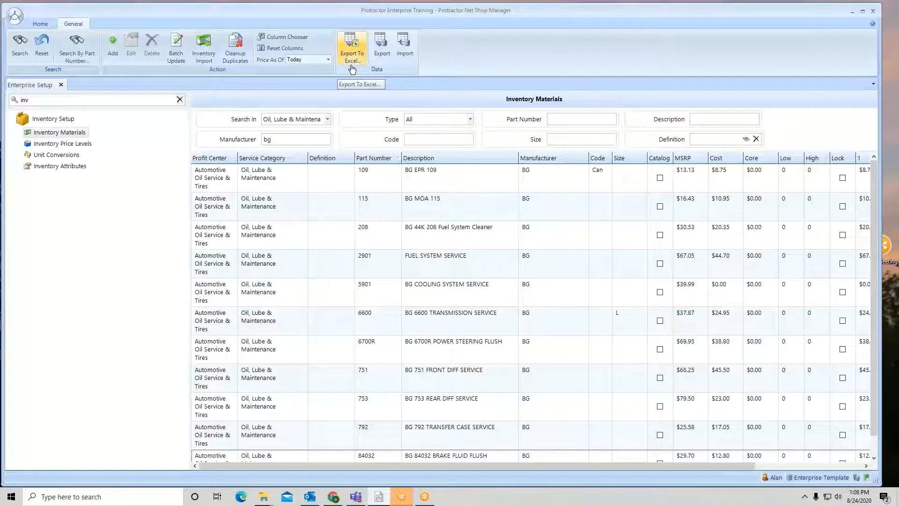
{"action": "mouse_move", "coordinate": [171, 75]}
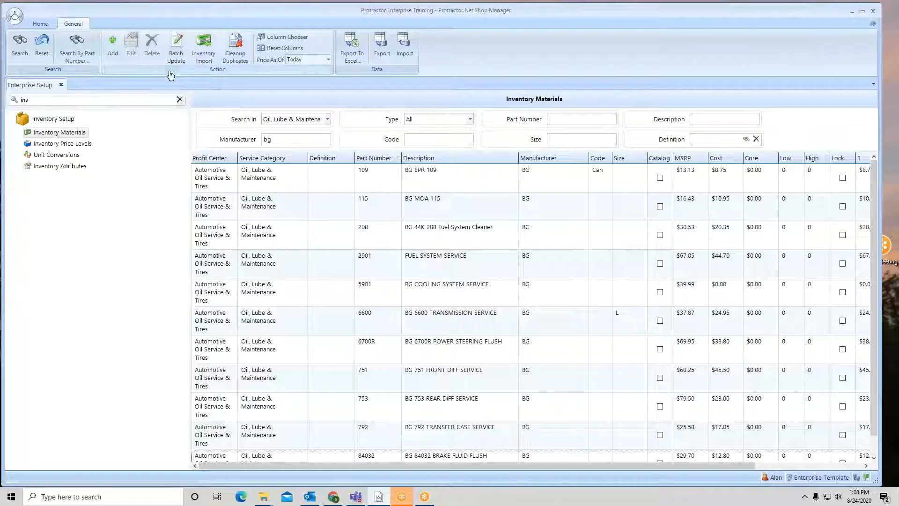